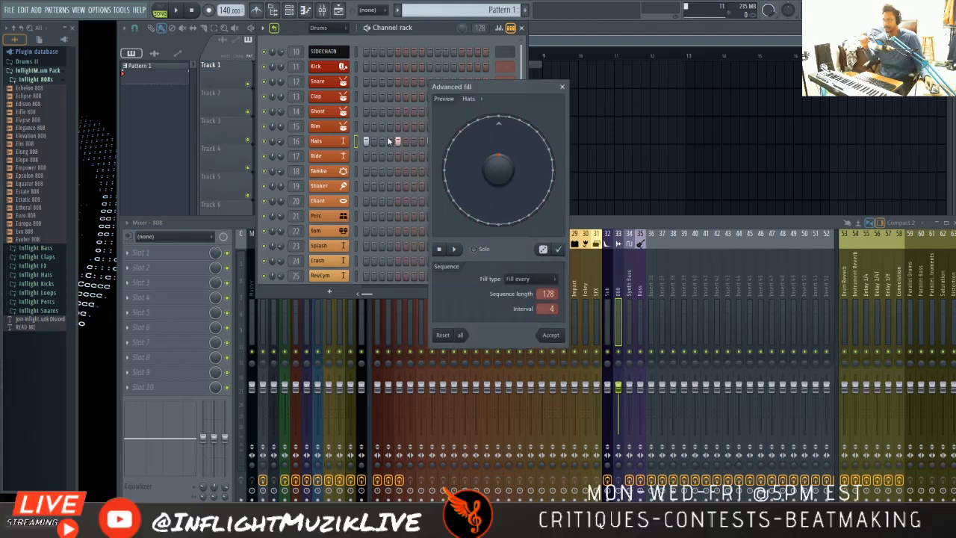
mouse_move(496, 88)
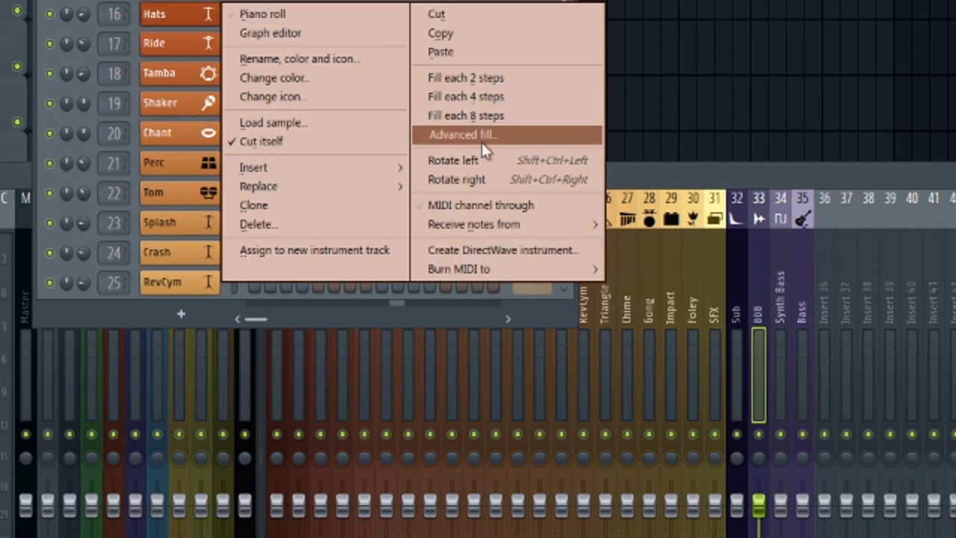
mouse_move(481, 78)
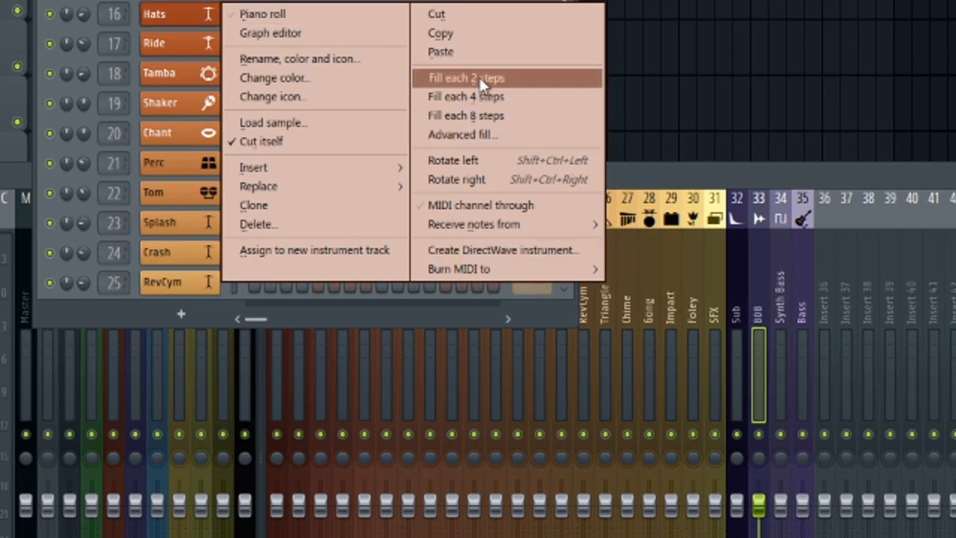
mouse_move(475, 135)
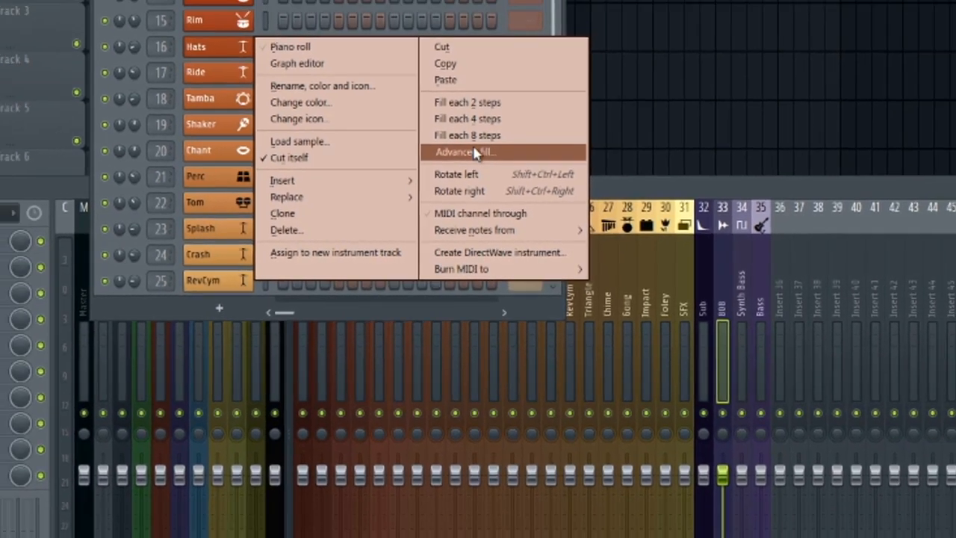
Step: Bring up the Advanced fill tool for the Hats channel
left_click(464, 152)
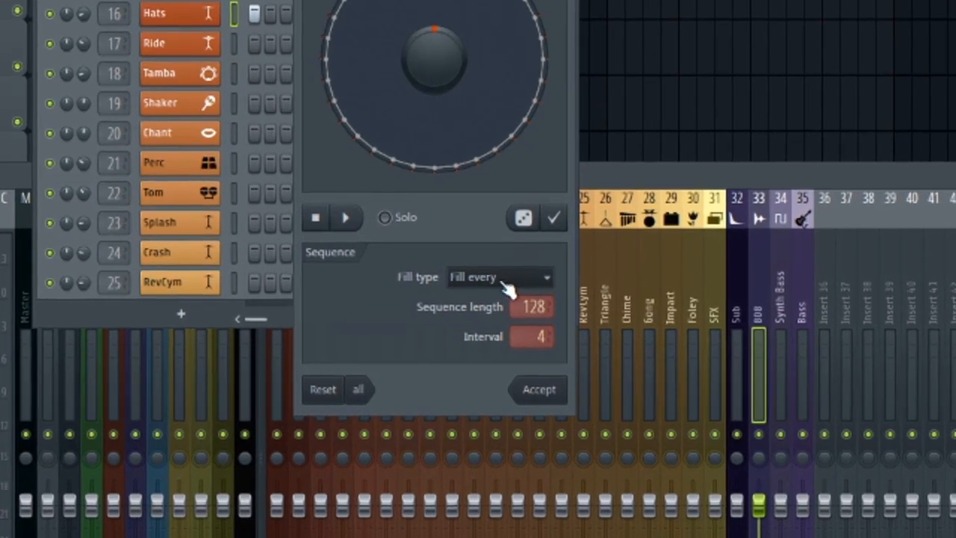
Step: Switch the Hats fill type to Manual and clear the drawn hat step
left_click(499, 277)
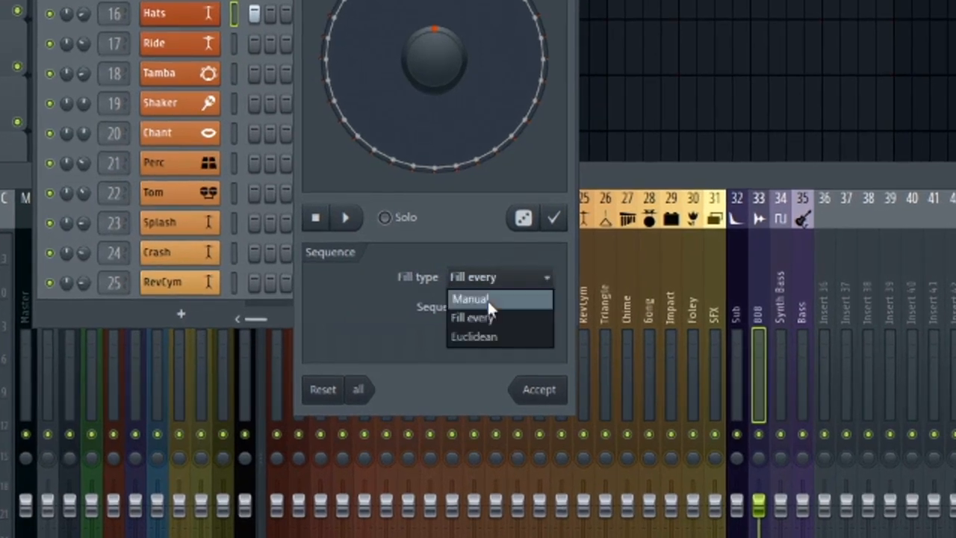
left_click(469, 299)
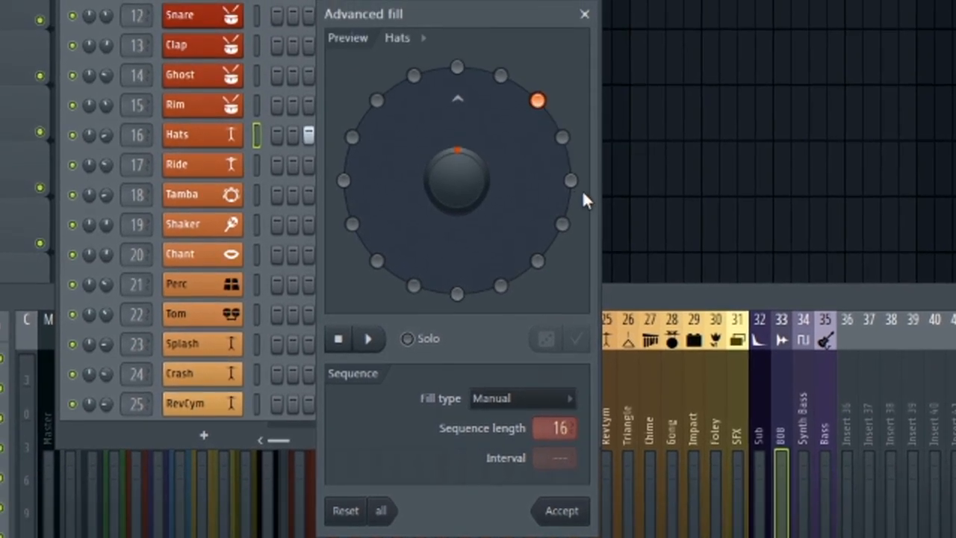
left_click(571, 181)
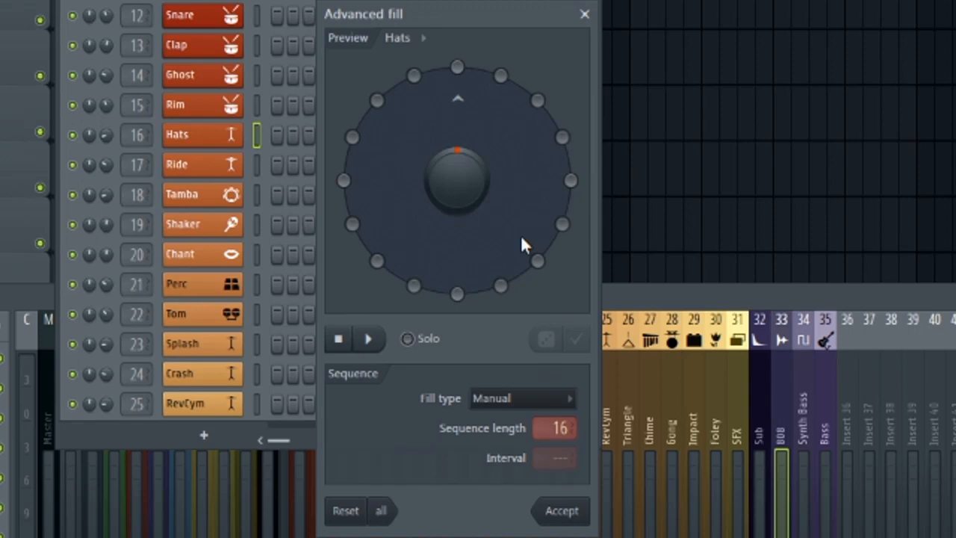
mouse_move(511, 381)
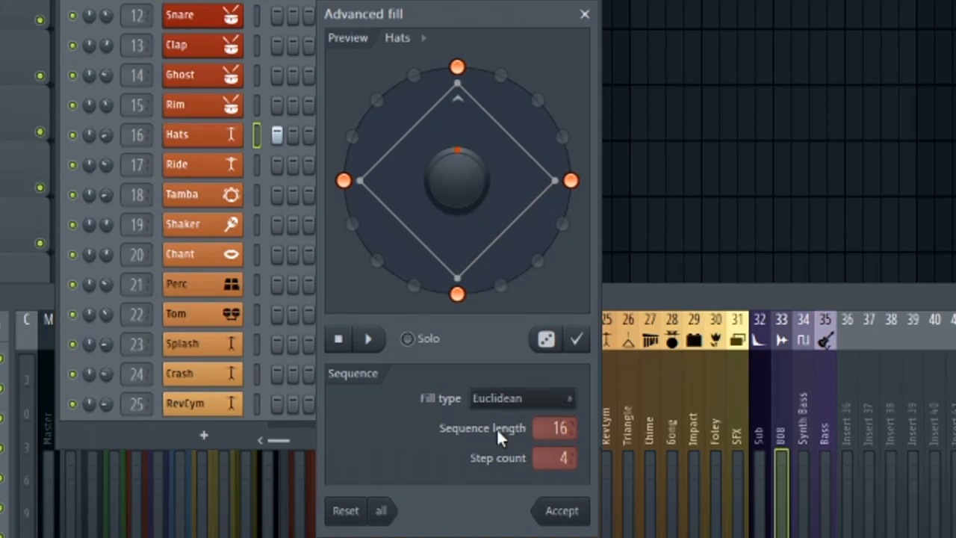
left_click(522, 398)
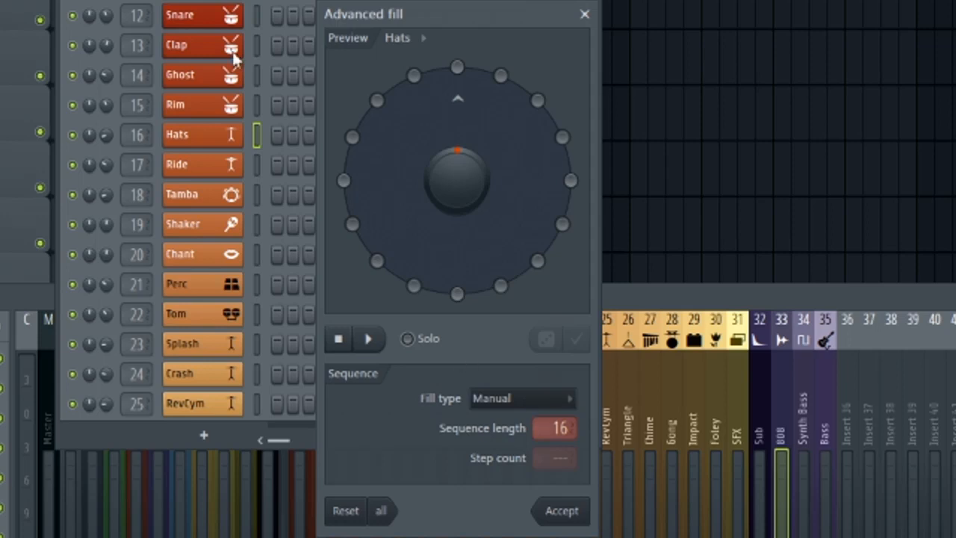
mouse_move(523, 411)
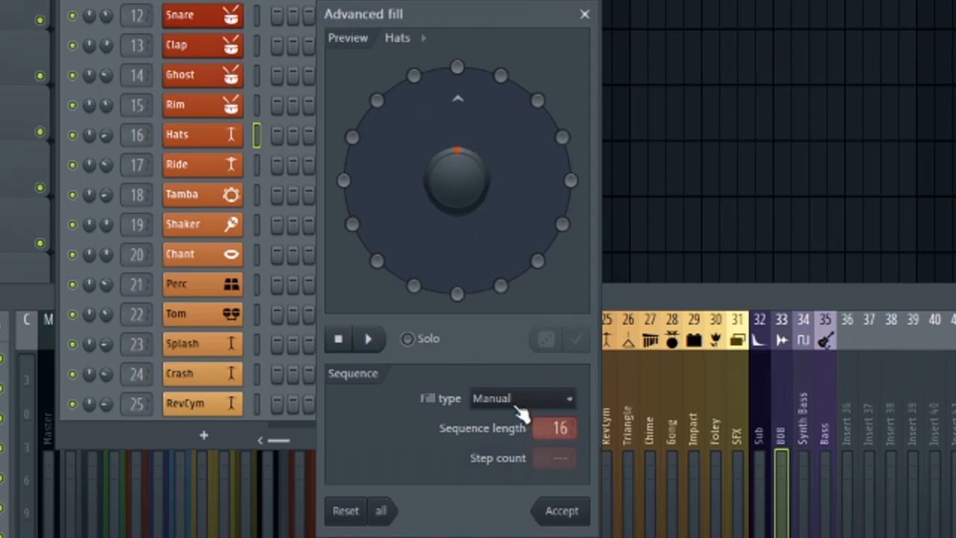
Step: Switch to Fill every and lower the interval to 1 so all 16 steps are filled
left_click(520, 398)
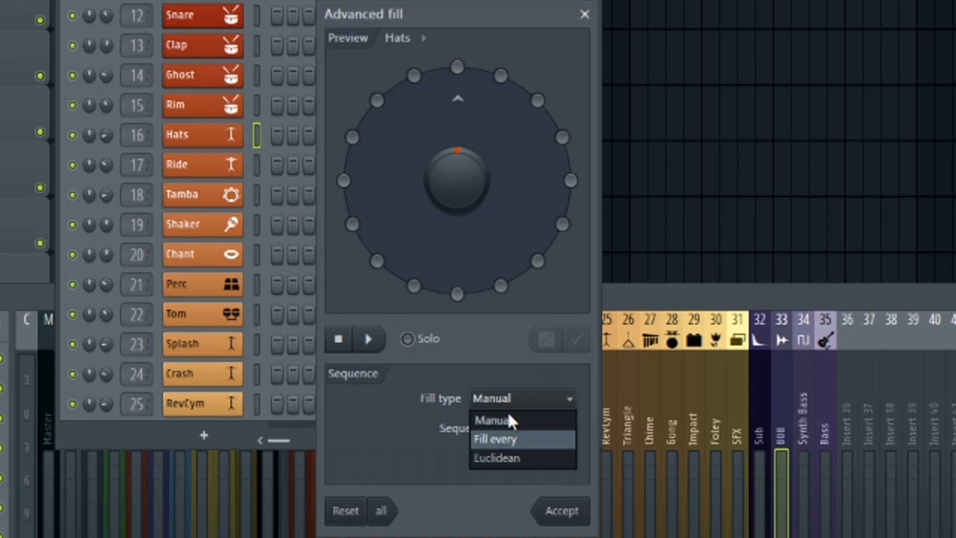
left_click(496, 439)
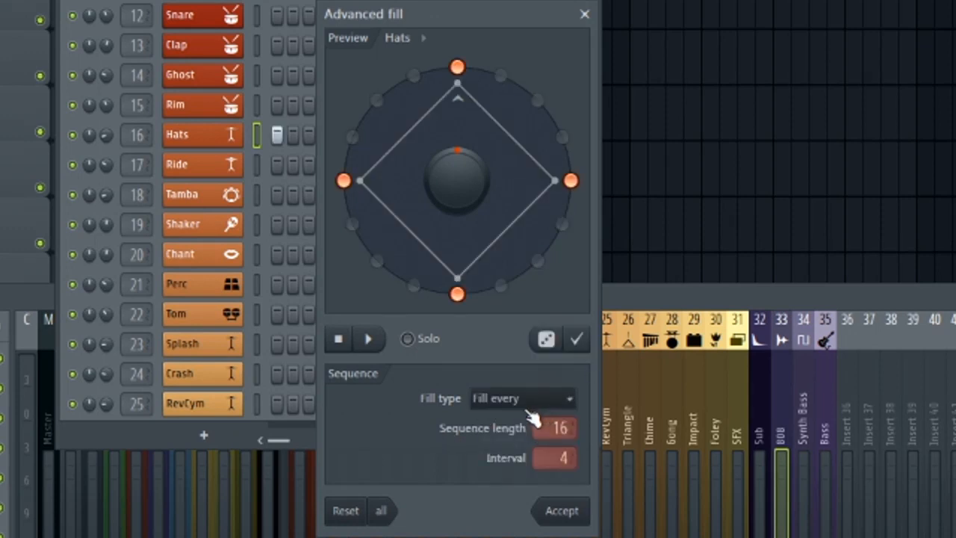
mouse_move(520, 406)
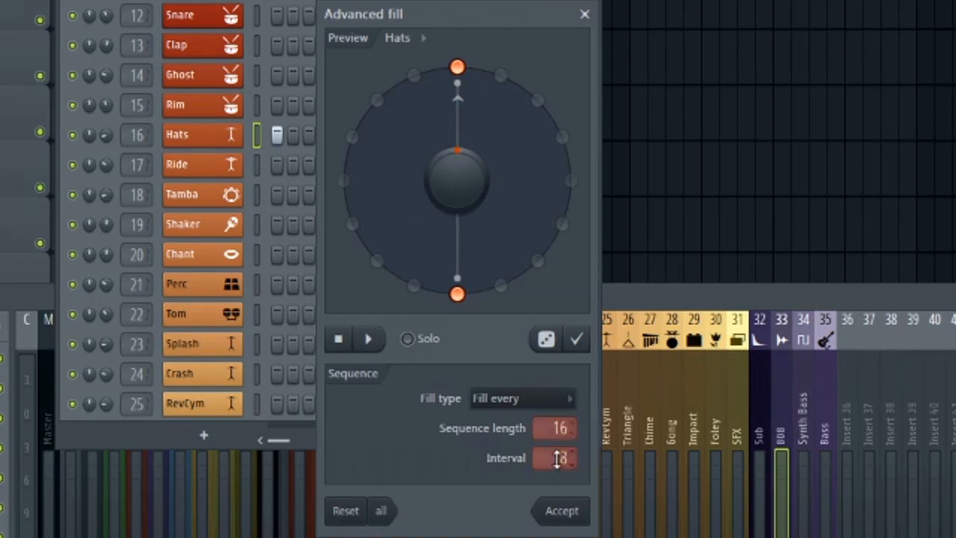
left_click_drag(457, 66, 415, 75)
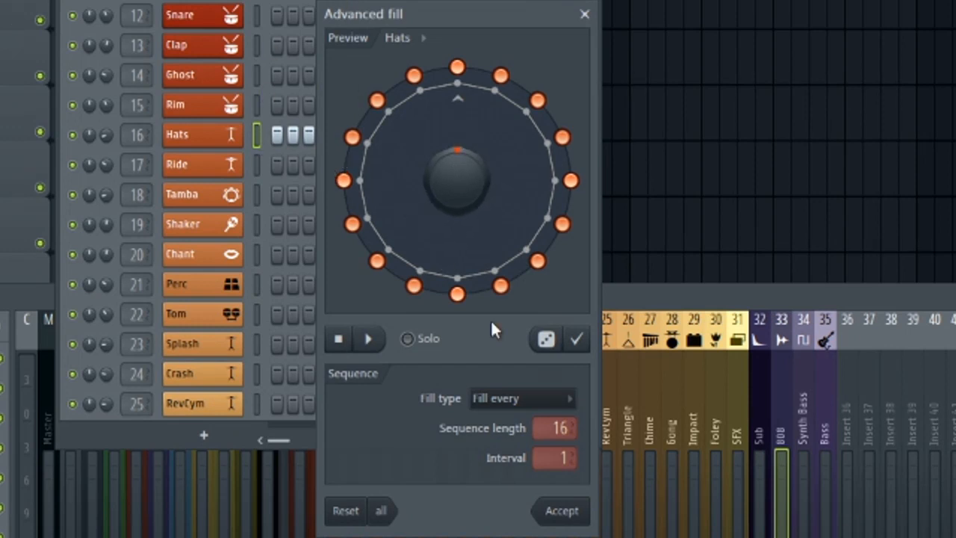
left_click(520, 398)
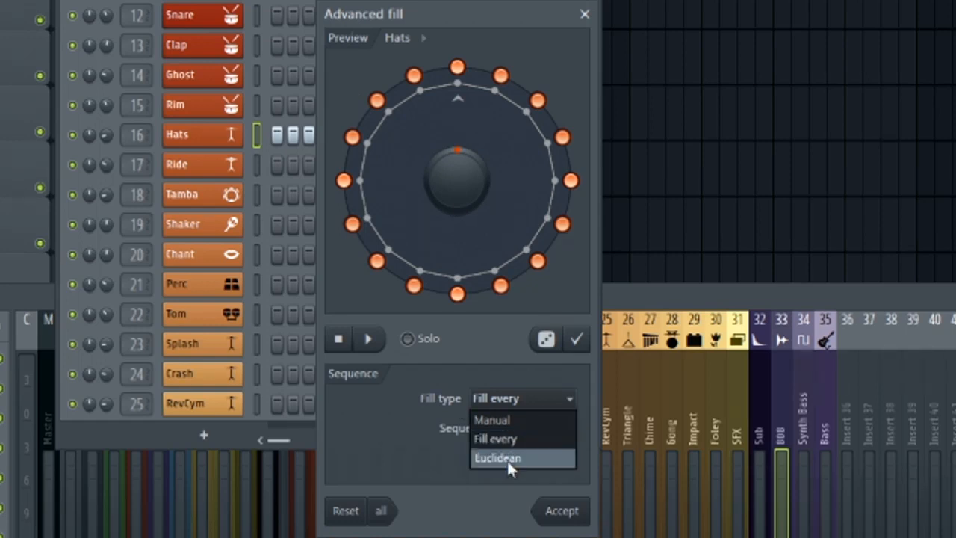
Step: Switch the Hats fill to Euclidean over 8 steps and audition two and three hits
left_click(498, 457)
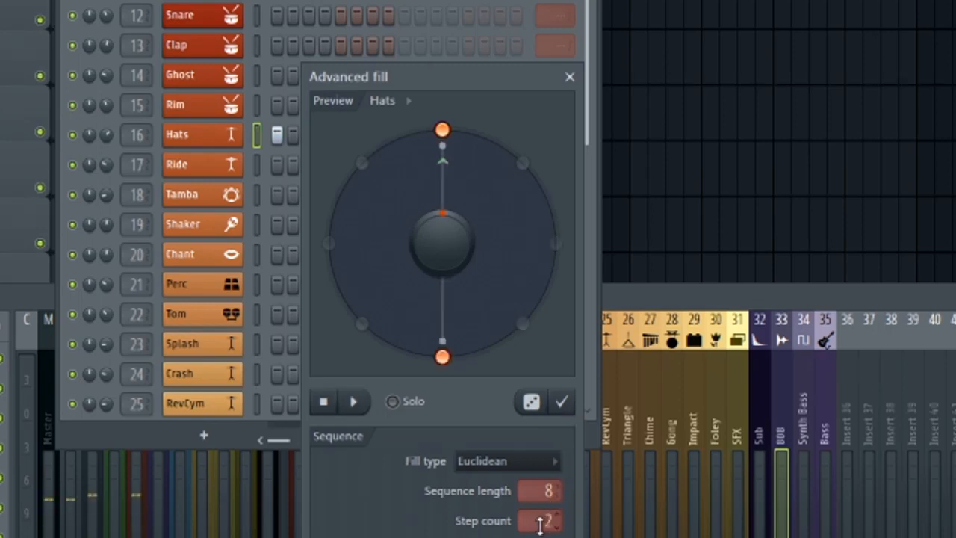
left_click(353, 400)
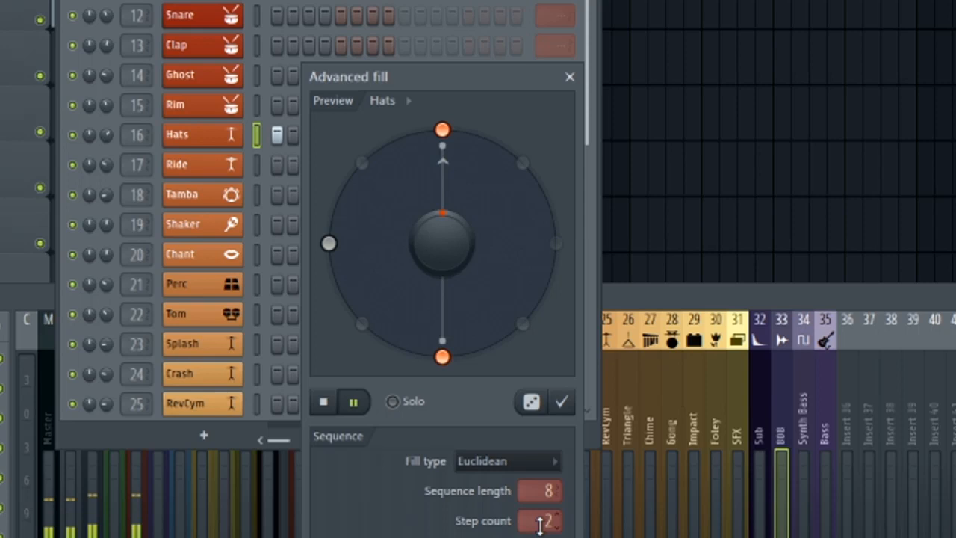
left_click(556, 516)
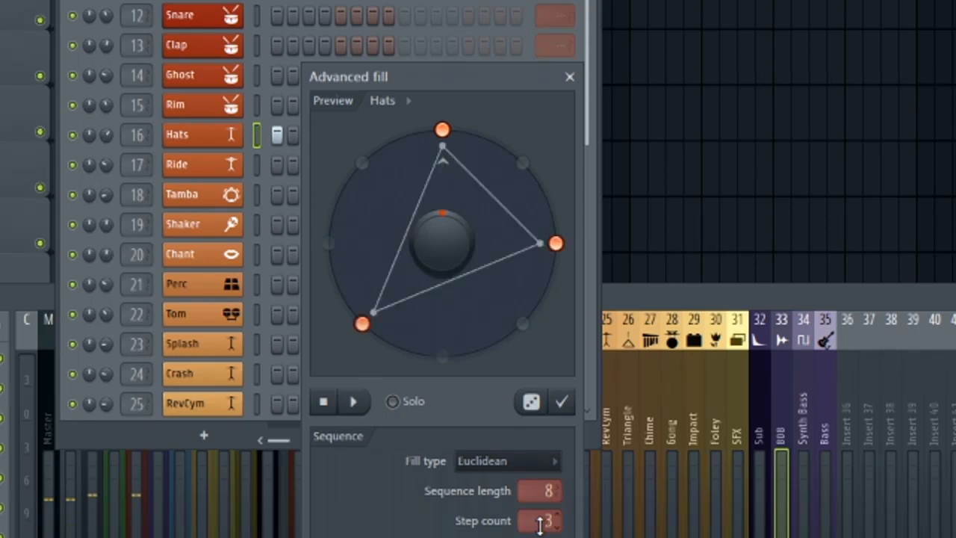
left_click(352, 400)
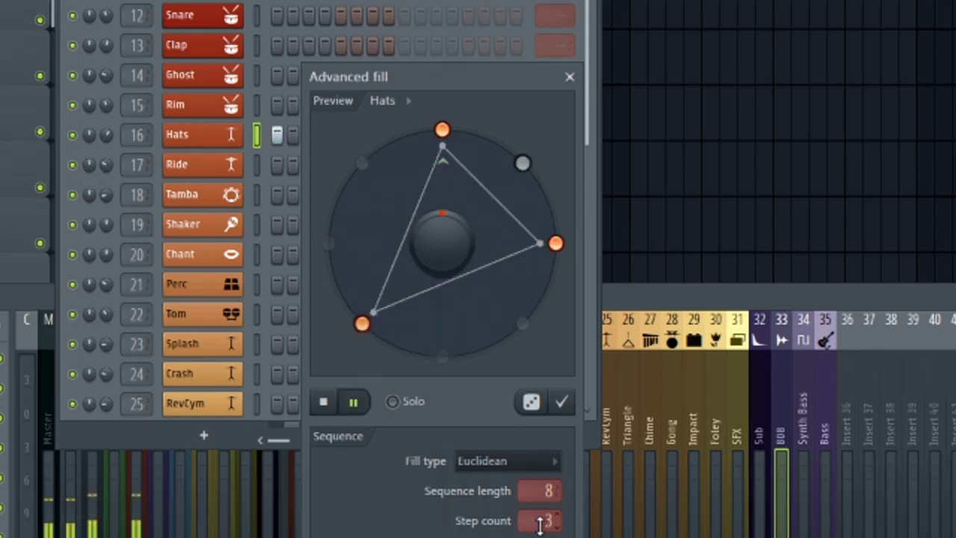
Step: Raise the Euclidean hit count through five to seven, auditioning each pattern
left_click(556, 517)
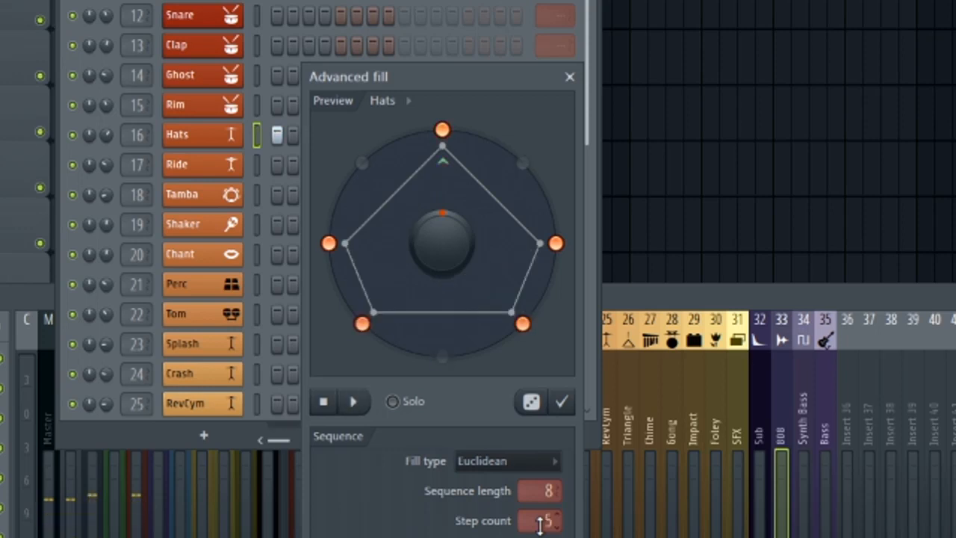
left_click(353, 400)
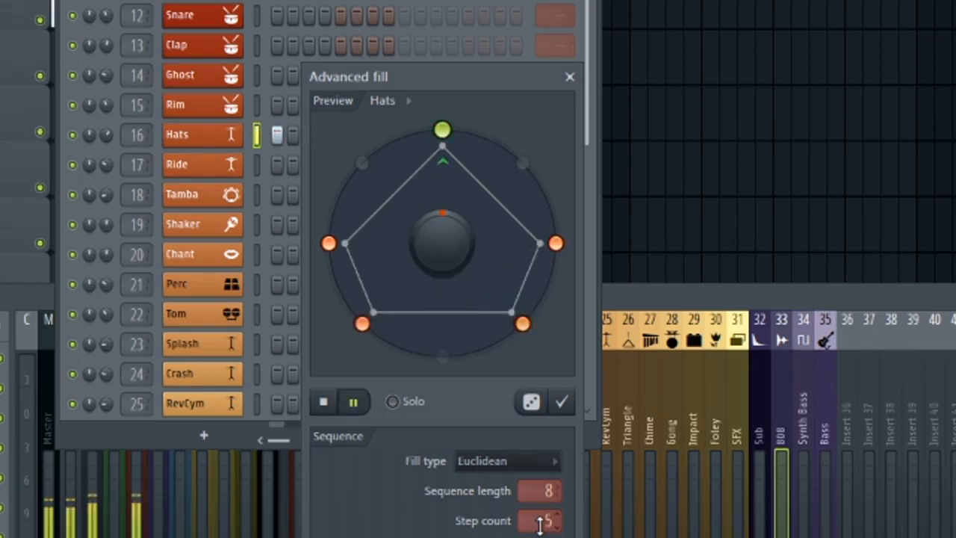
left_click(541, 520)
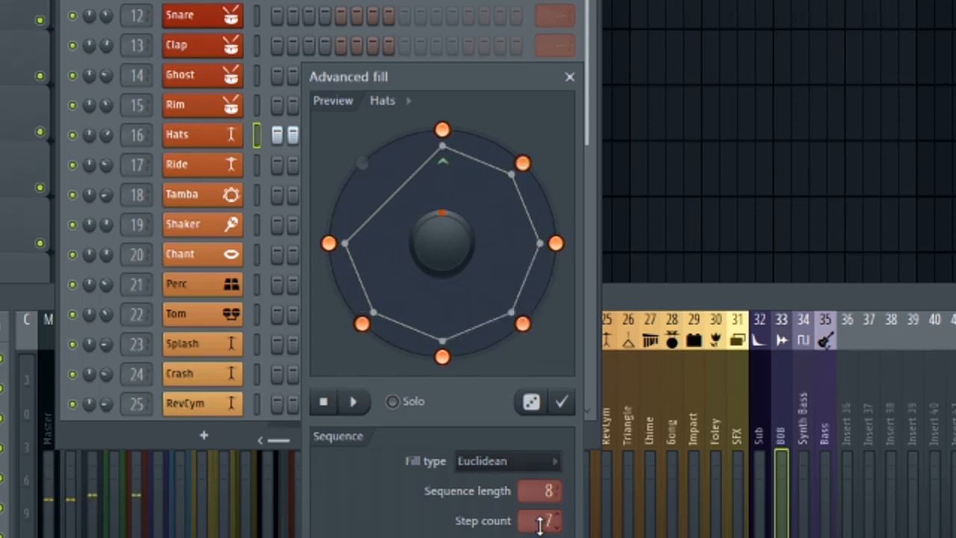
left_click(353, 400)
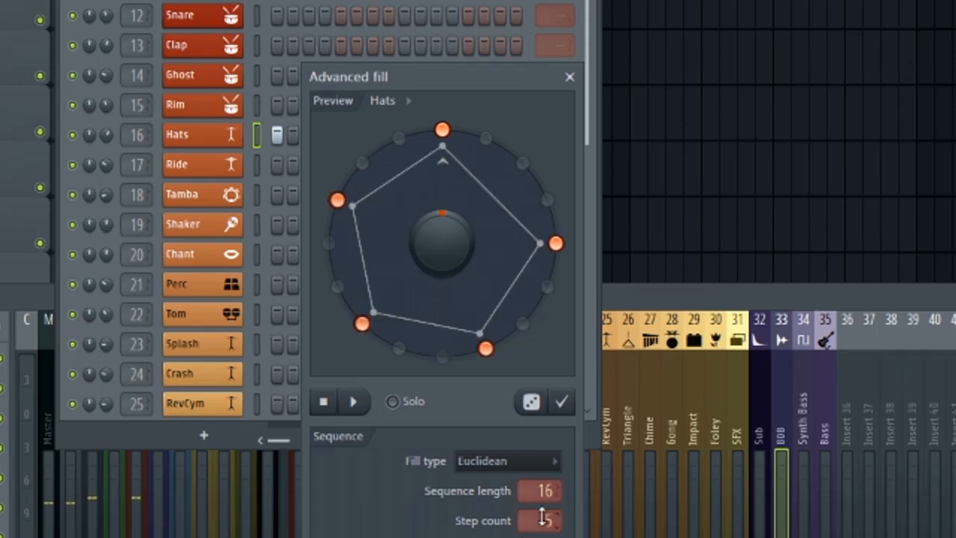
Step: Set sequence length 16 and raise the step count to 10 hits, previewing the pattern
left_click(353, 400)
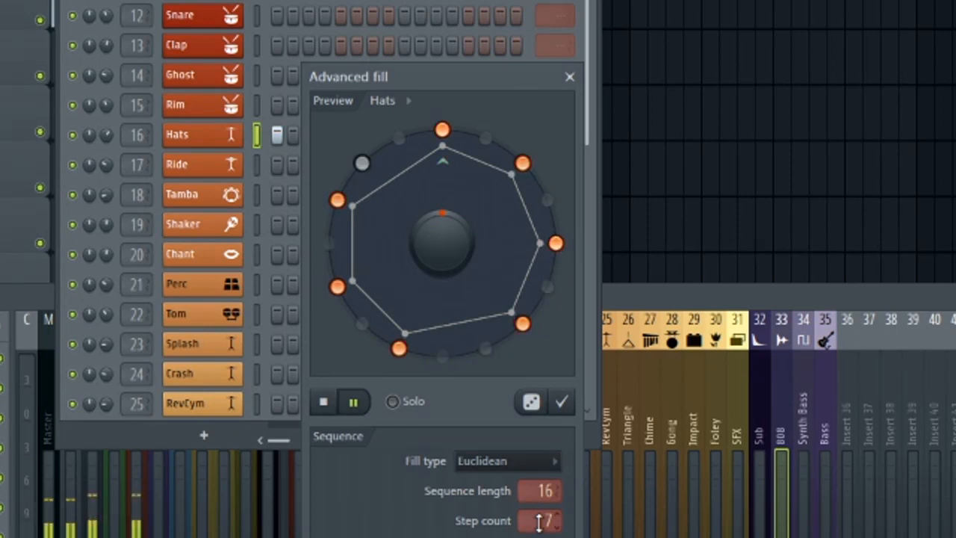
left_click(556, 520)
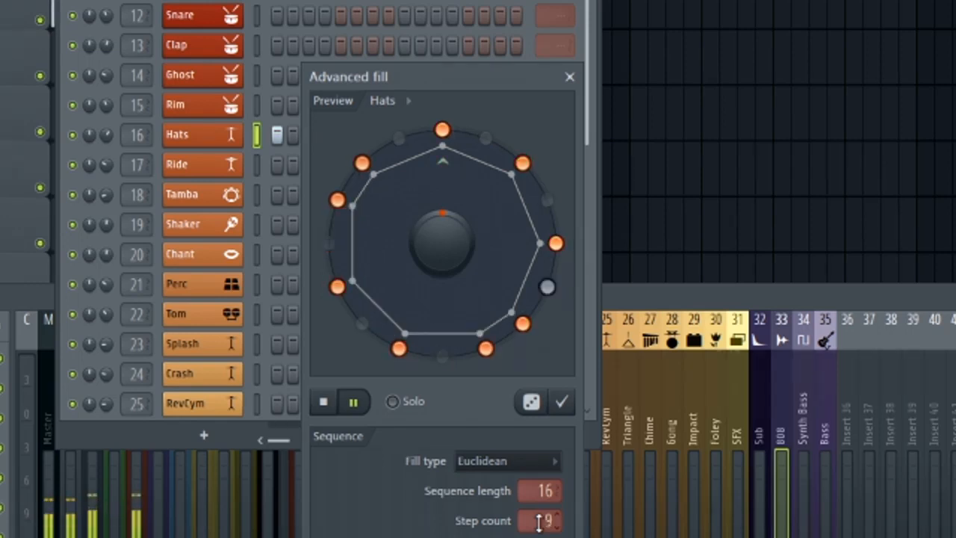
left_click(523, 323)
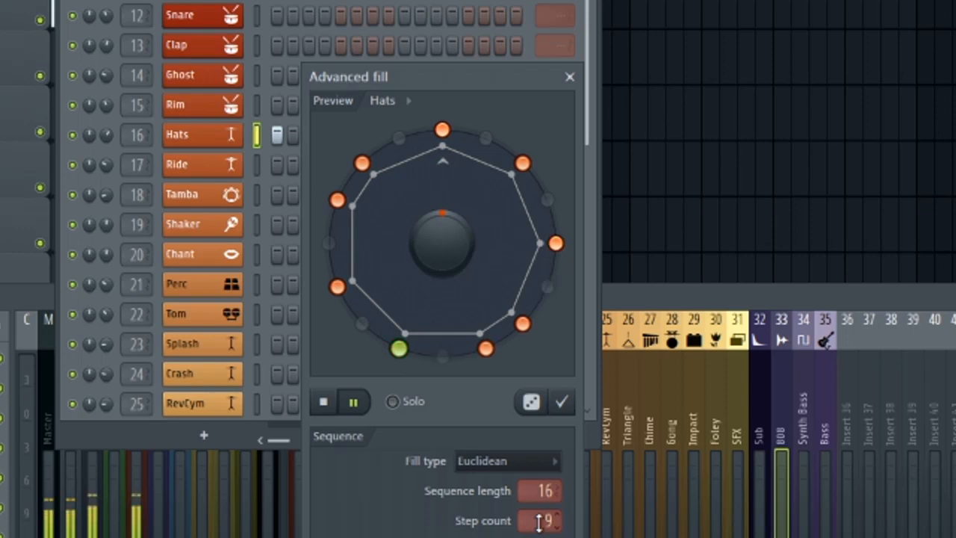
scroll("down", 3)
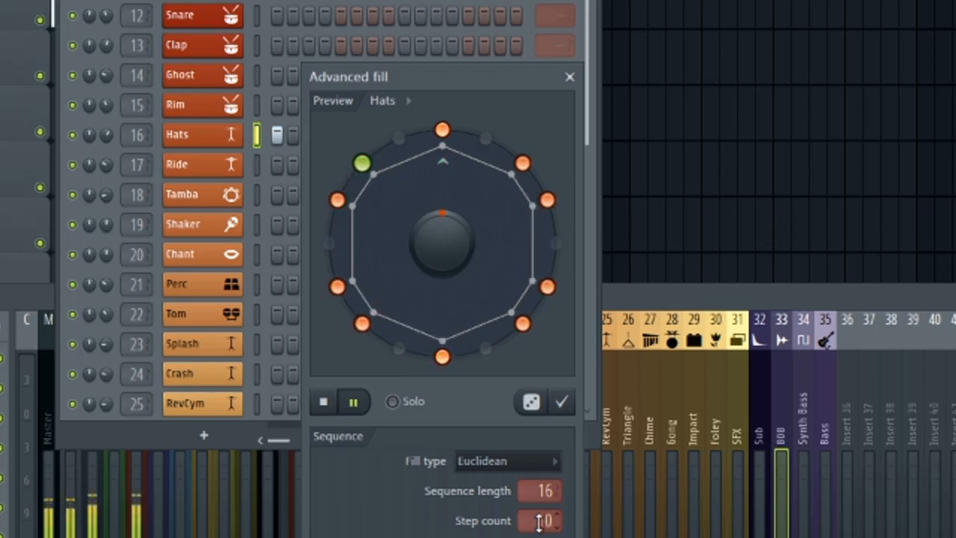
left_click(352, 401)
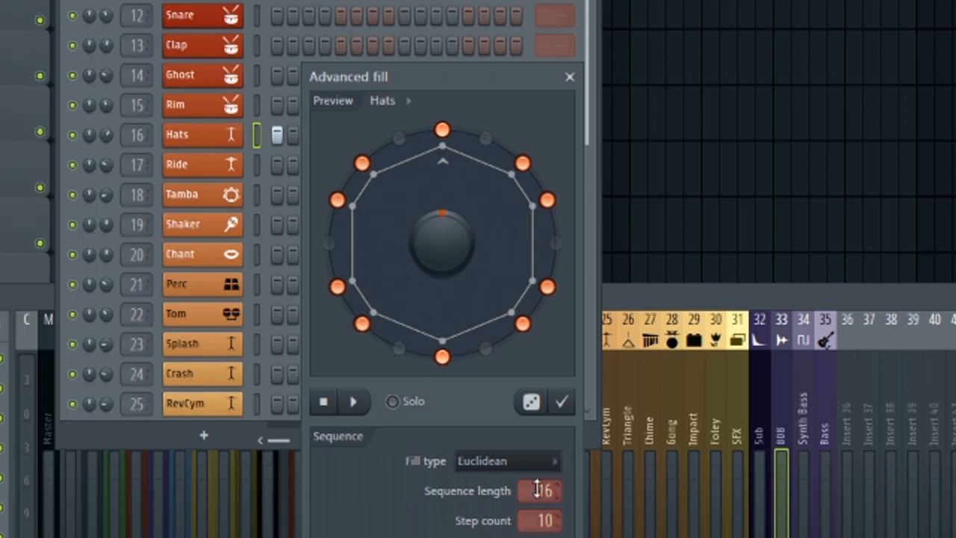
mouse_move(586, 422)
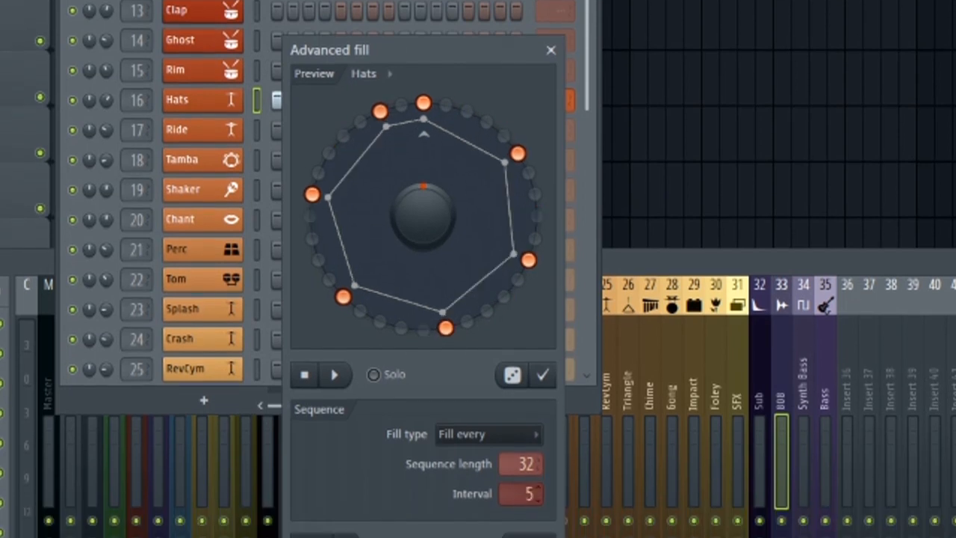
Step: Set a Euclidean fill over a 32-step sequence and audition the seventeen-hit pattern
left_click(487, 434)
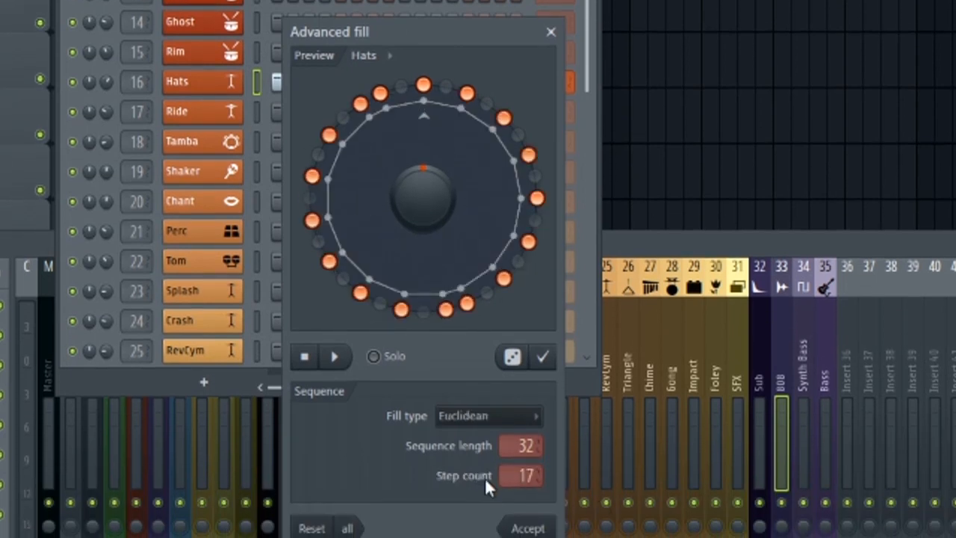
left_click(335, 356)
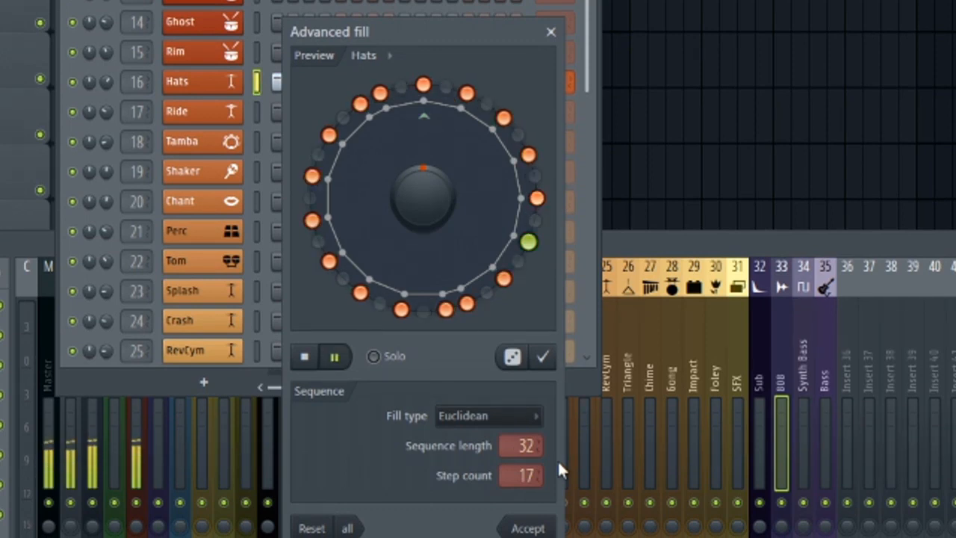
left_click(529, 242)
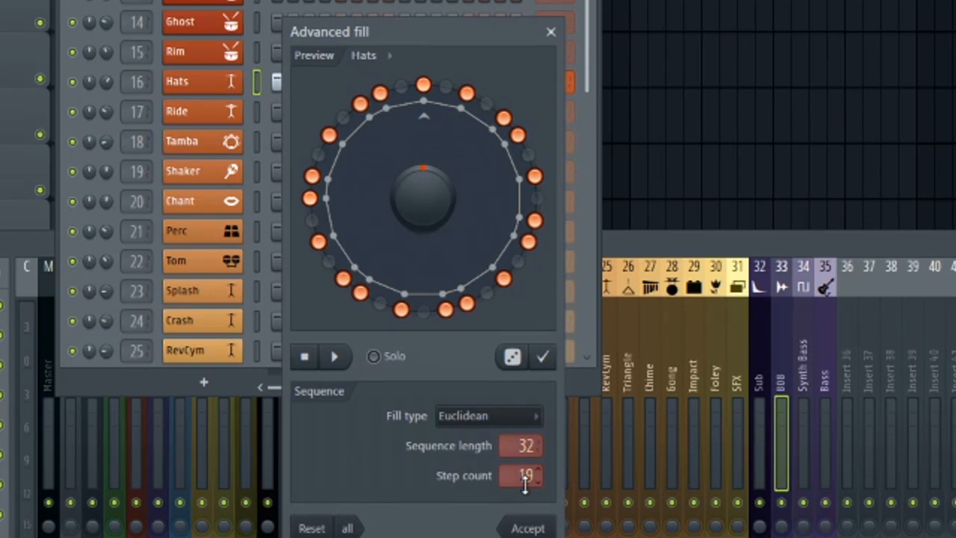
left_click(335, 355)
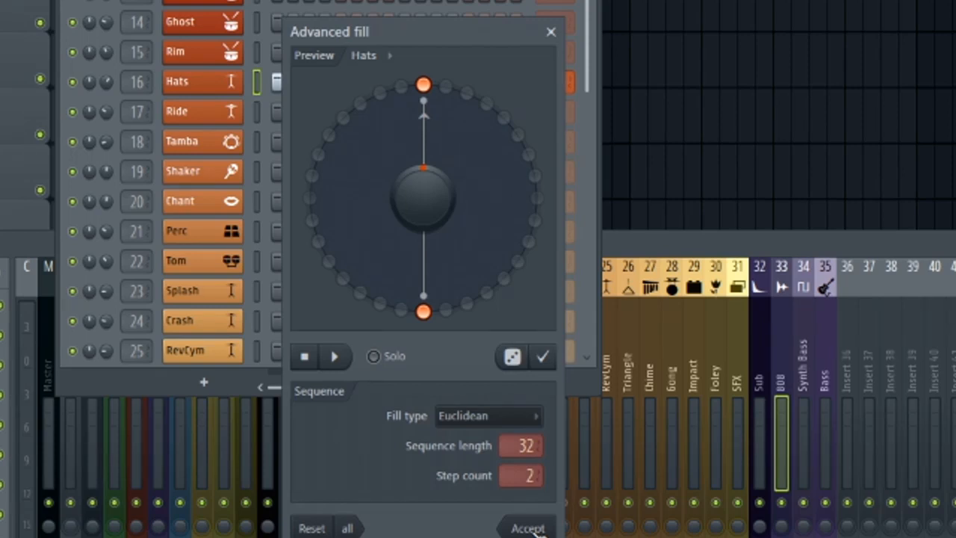
Step: Audition 16 hits and lower hit counts on the 32-step Euclidean fill
left_click(334, 356)
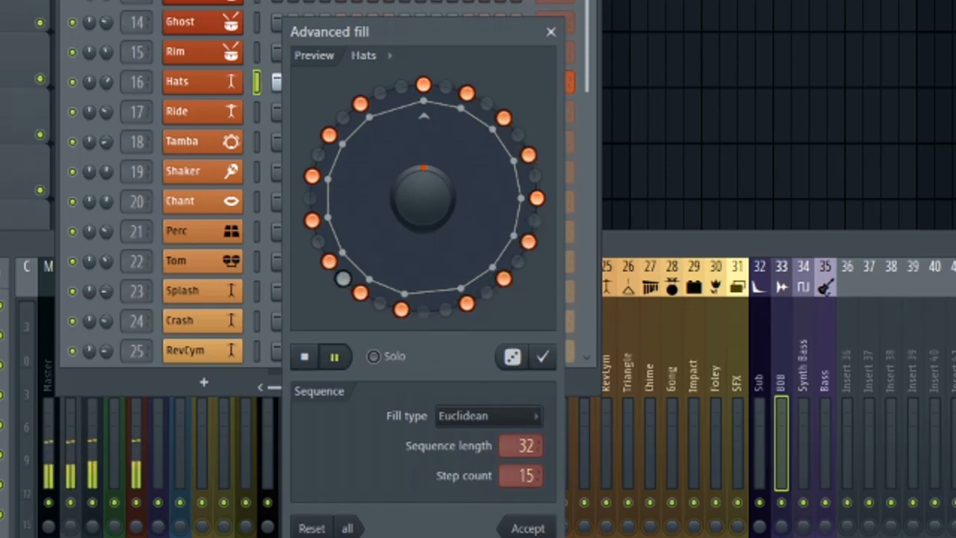
left_click(334, 355)
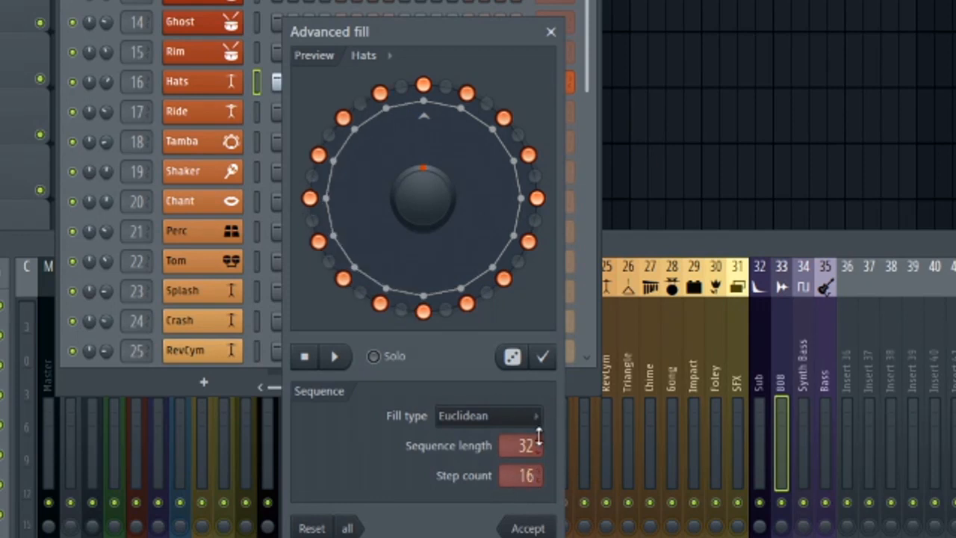
left_click(335, 356)
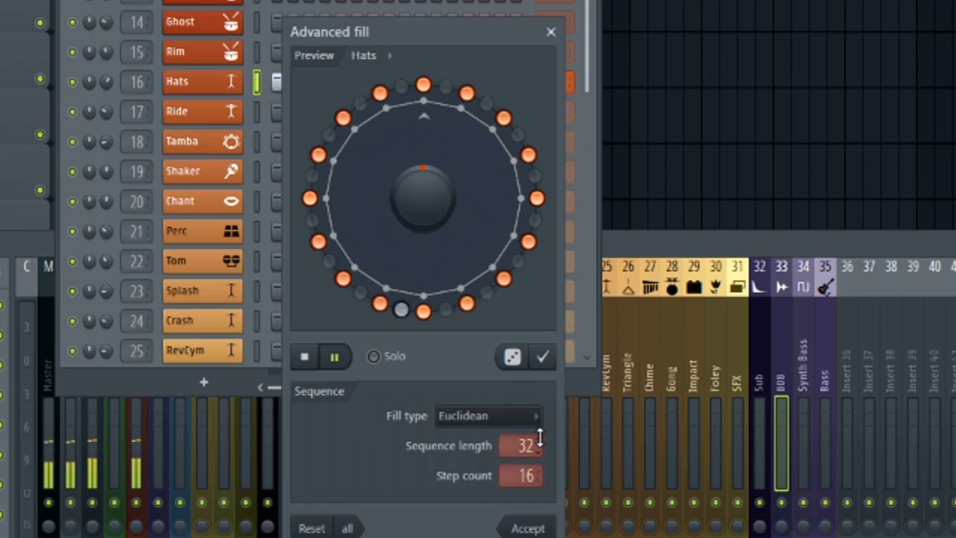
left_click(335, 356)
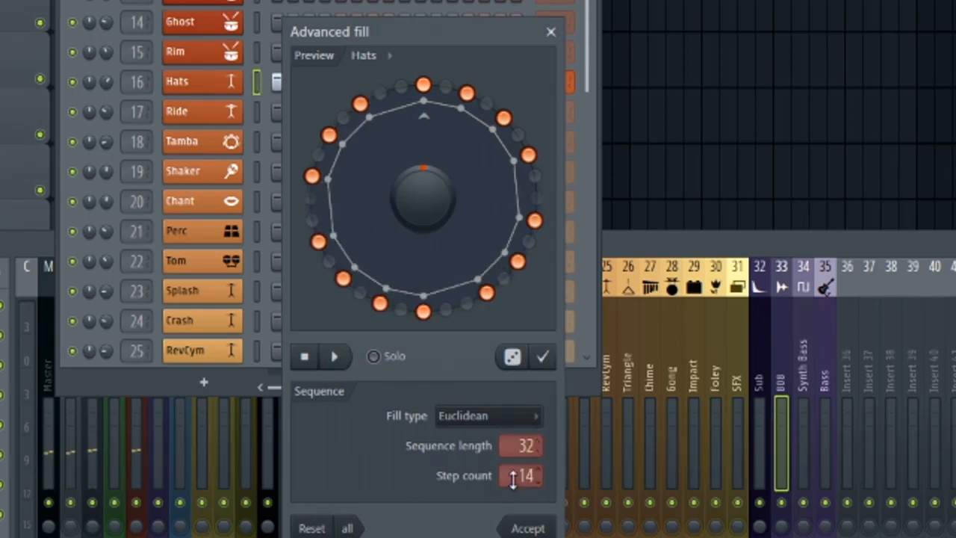
left_click(334, 355)
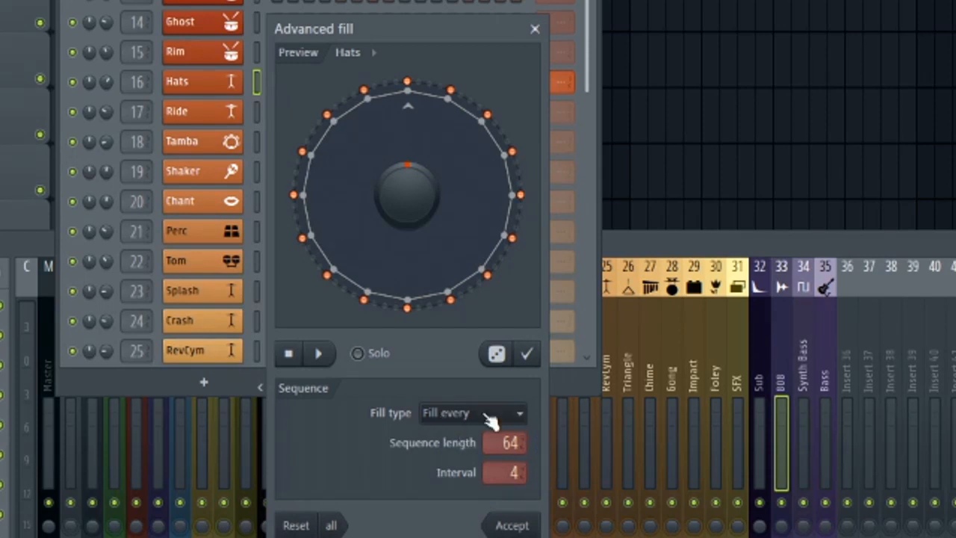
mouse_move(377, 448)
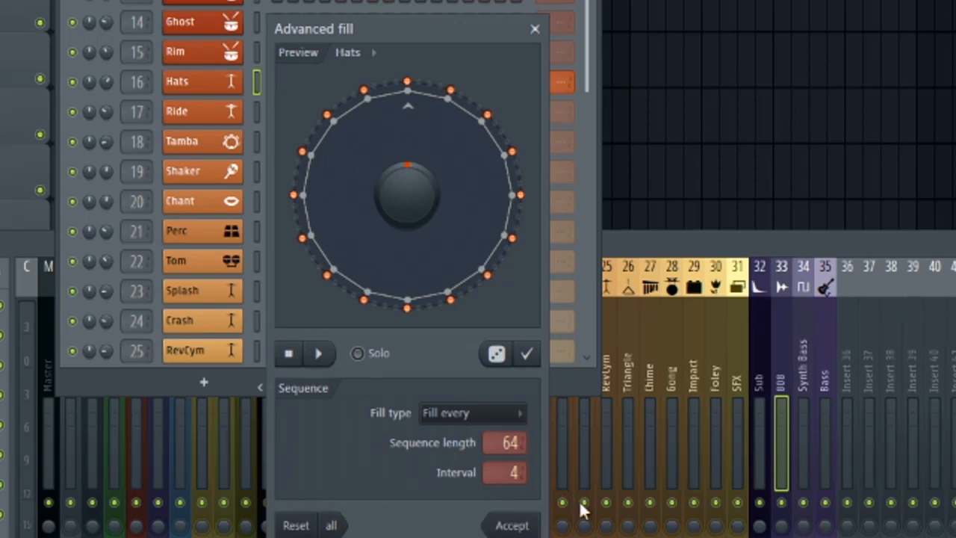
mouse_move(648, 501)
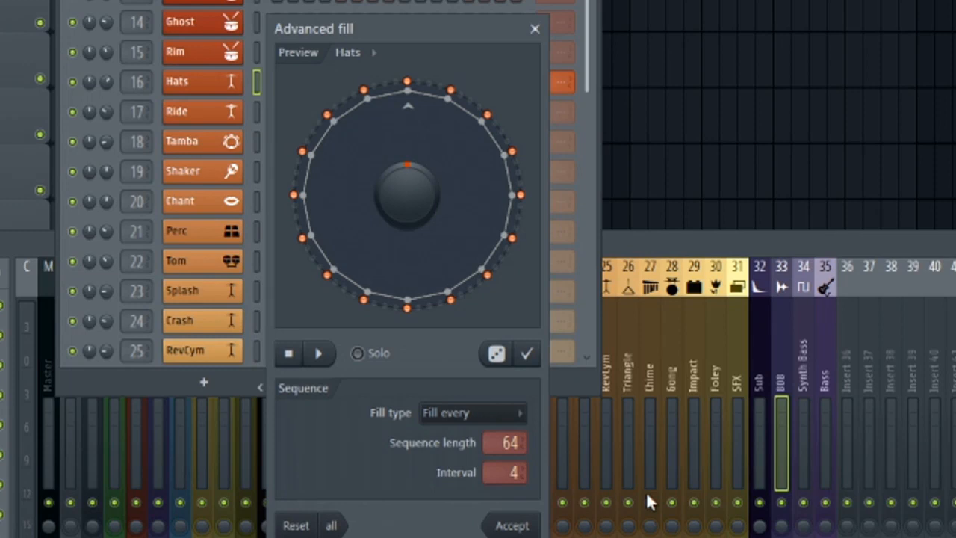
mouse_move(532, 434)
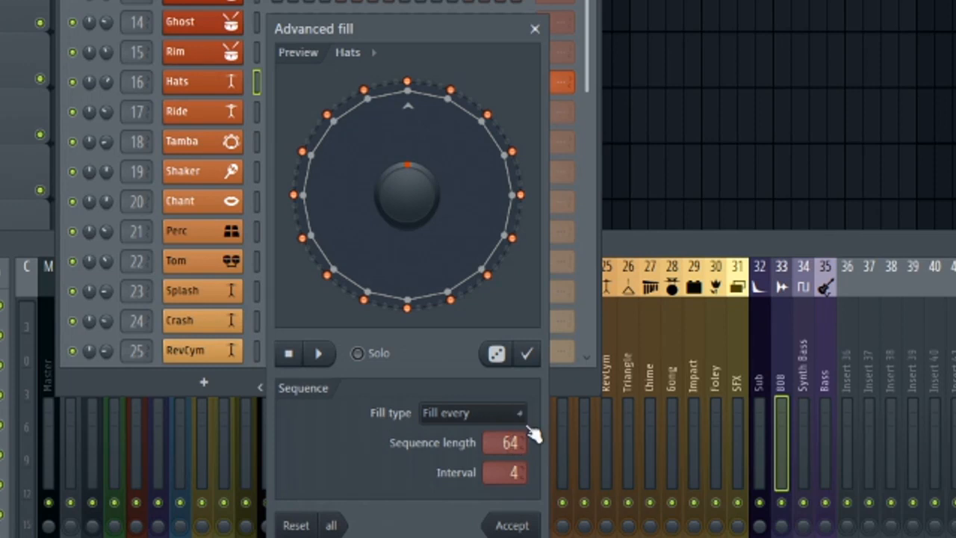
Step: Move the fill window to reveal the channel rack steps and toggle a Snare step
left_click_drag(314, 29, 329, 196)
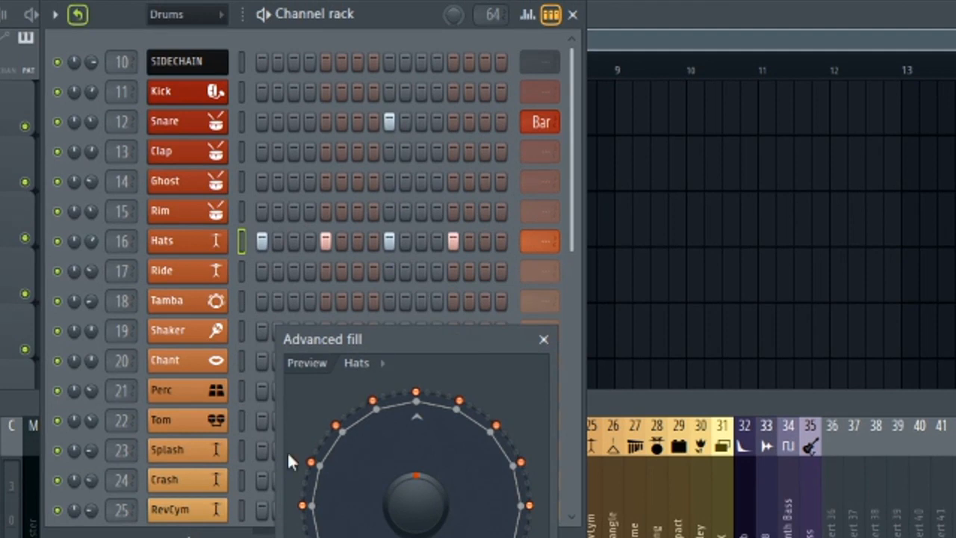
mouse_move(401, 123)
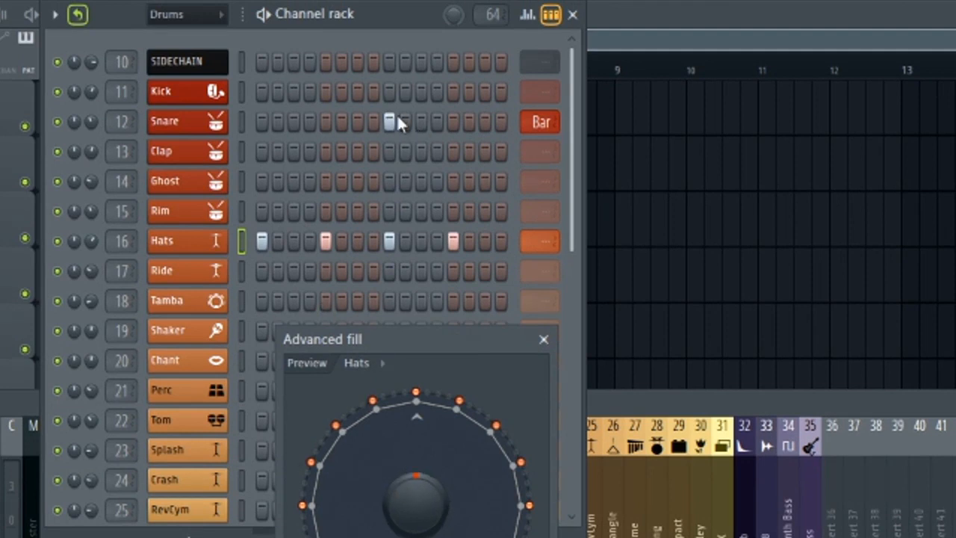
mouse_move(396, 120)
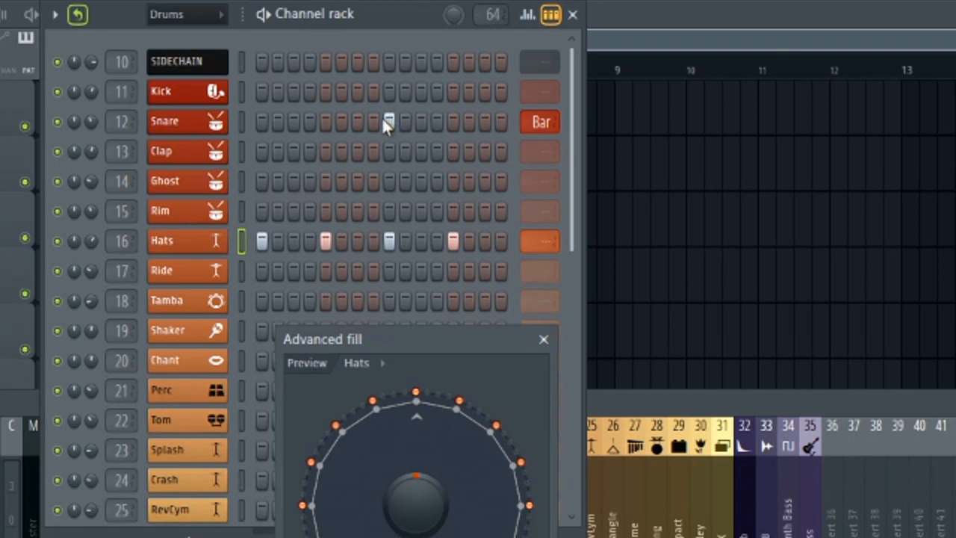
left_click(544, 339)
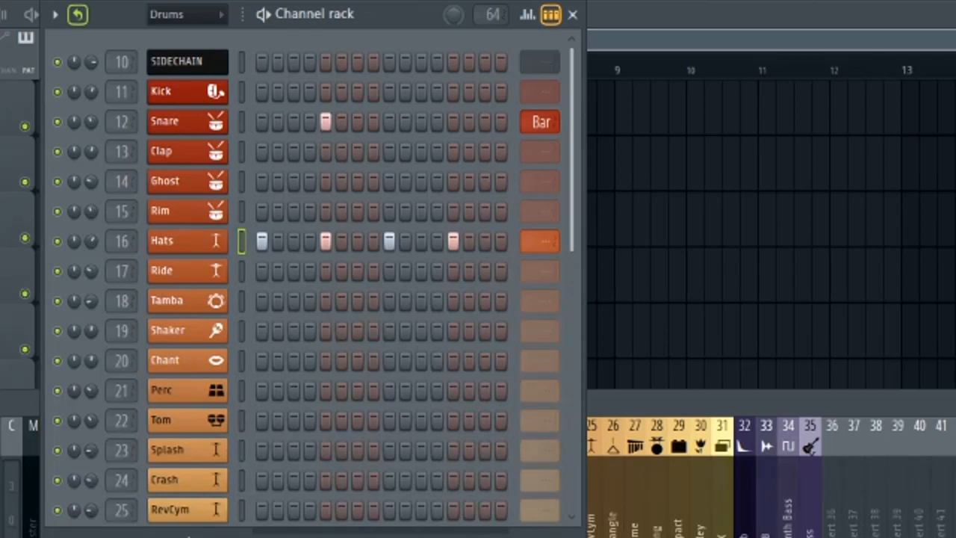
mouse_move(280, 137)
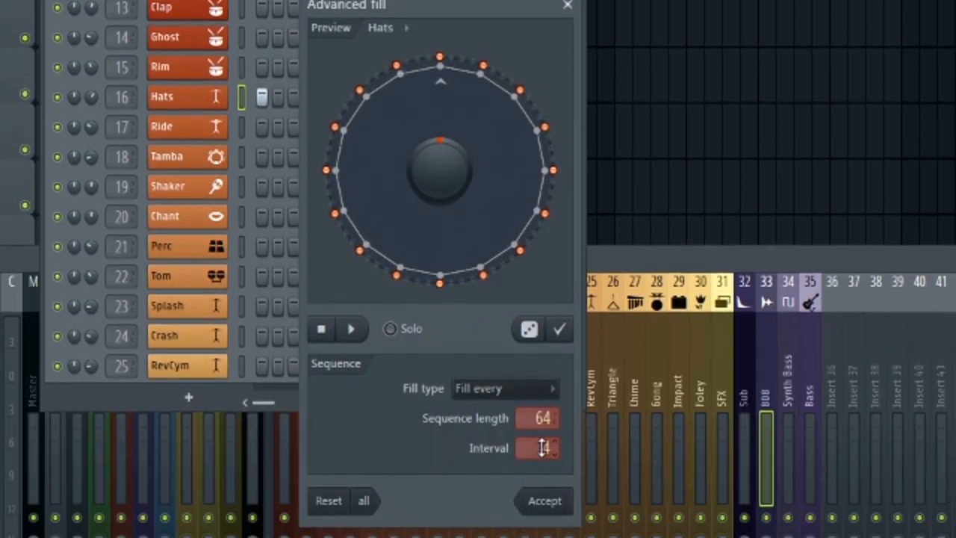
Step: Set the Hats fill back to Euclidean over 64 steps and raise the hit count to 16
left_click(506, 389)
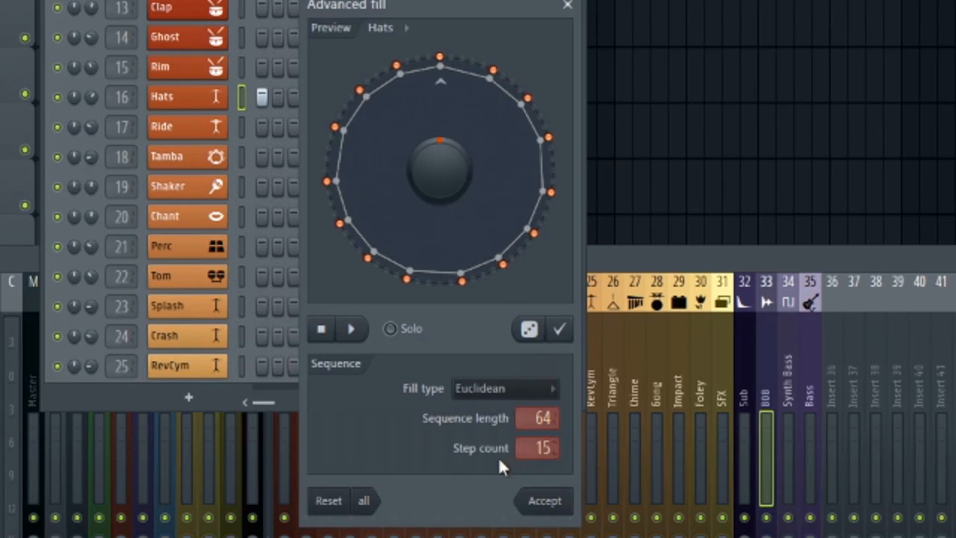
left_click(351, 329)
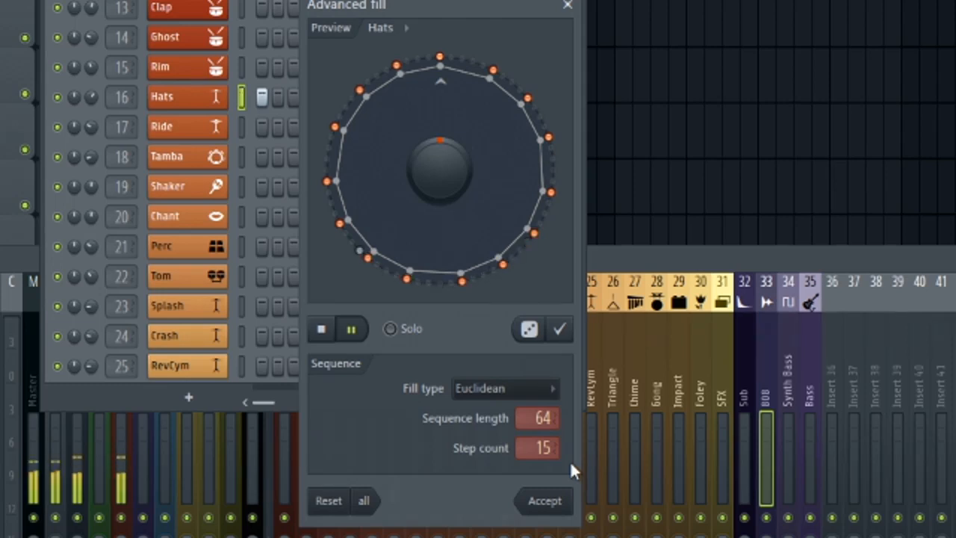
left_click(351, 329)
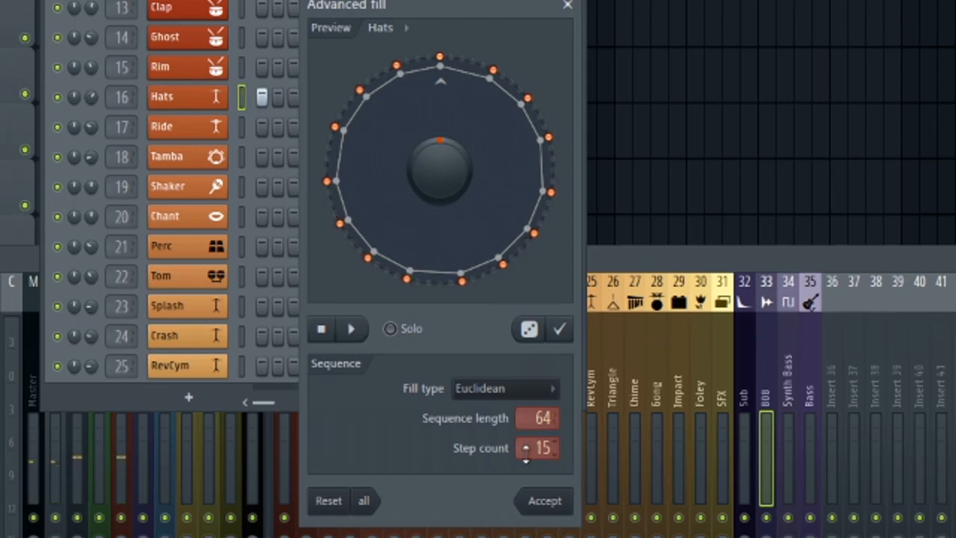
left_click(526, 444)
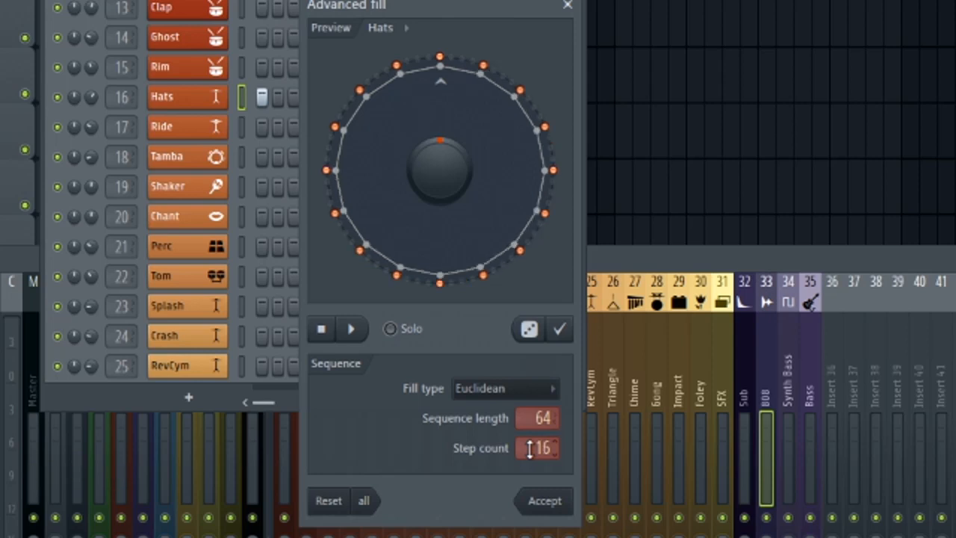
mouse_move(601, 425)
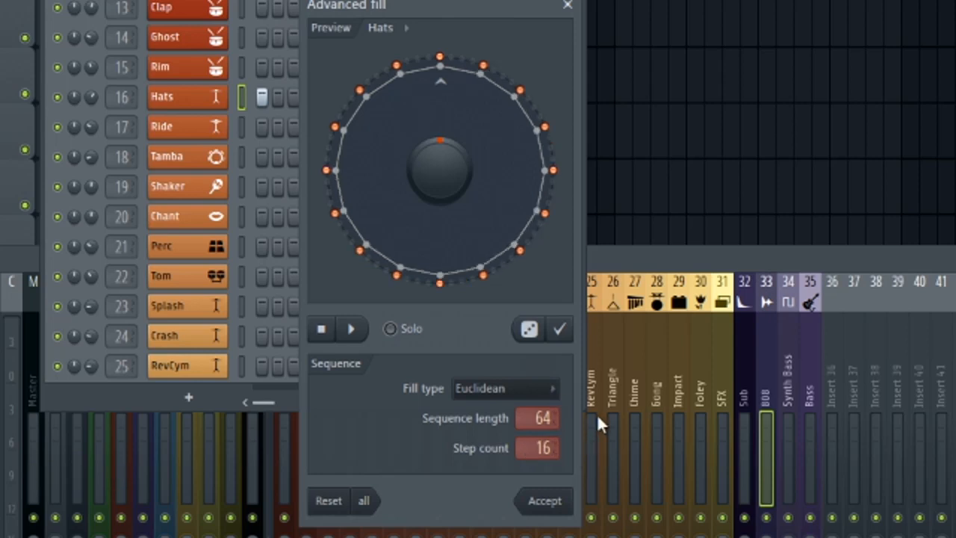
Step: Audition rising hit counts and settle on 20 hits across 64 steps
left_click(351, 328)
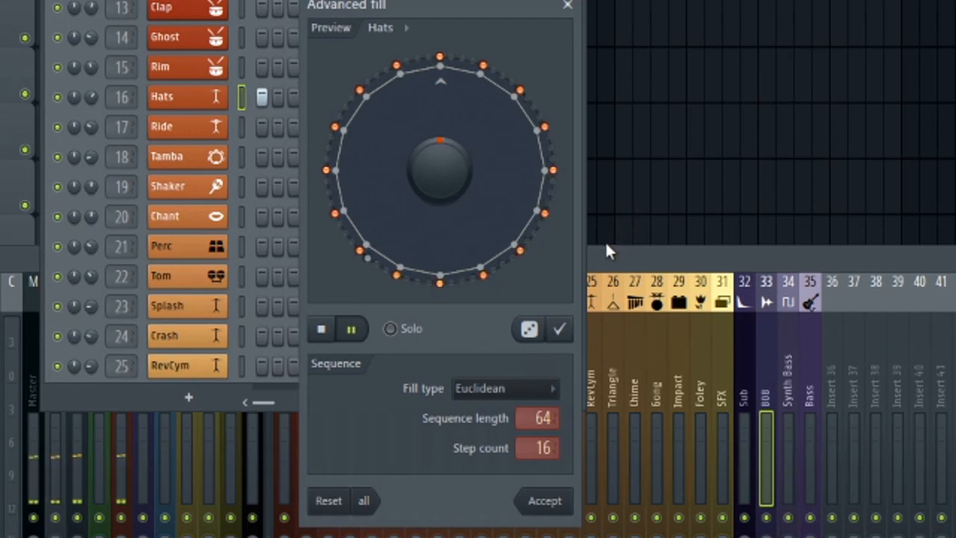
left_click(351, 329)
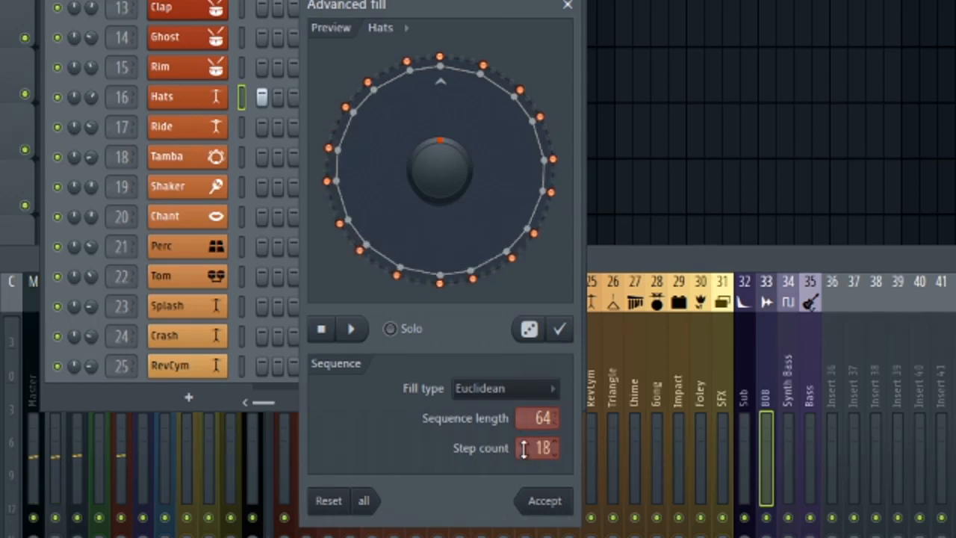
left_click(351, 328)
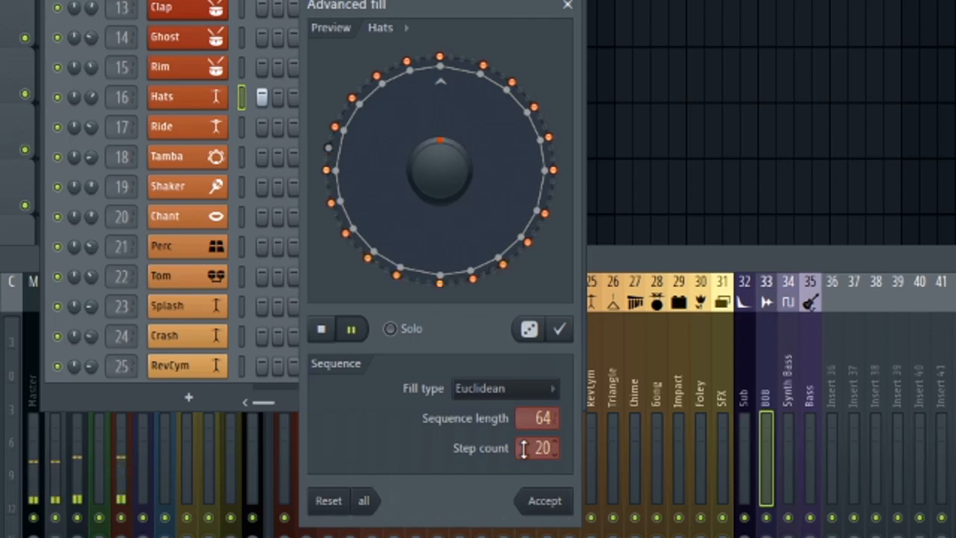
left_click(351, 329)
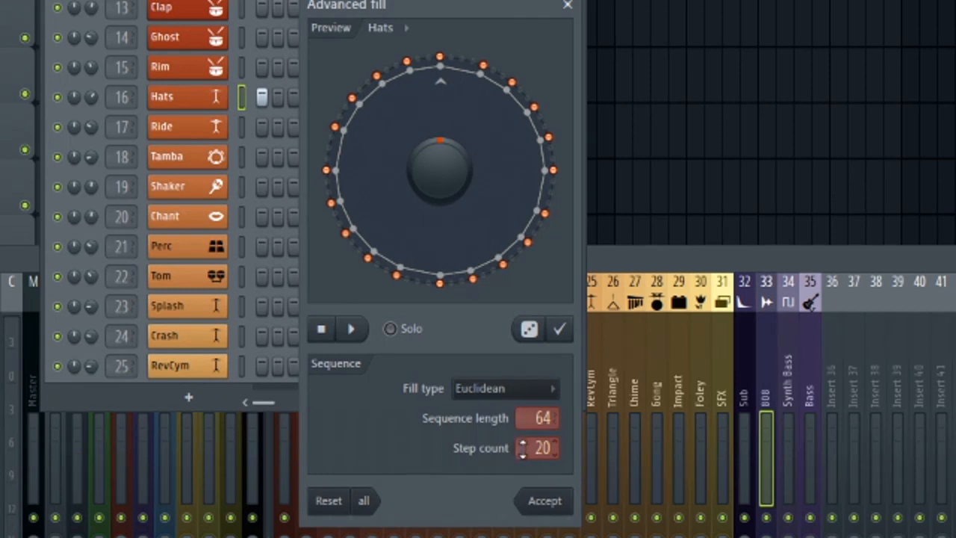
left_click(524, 442)
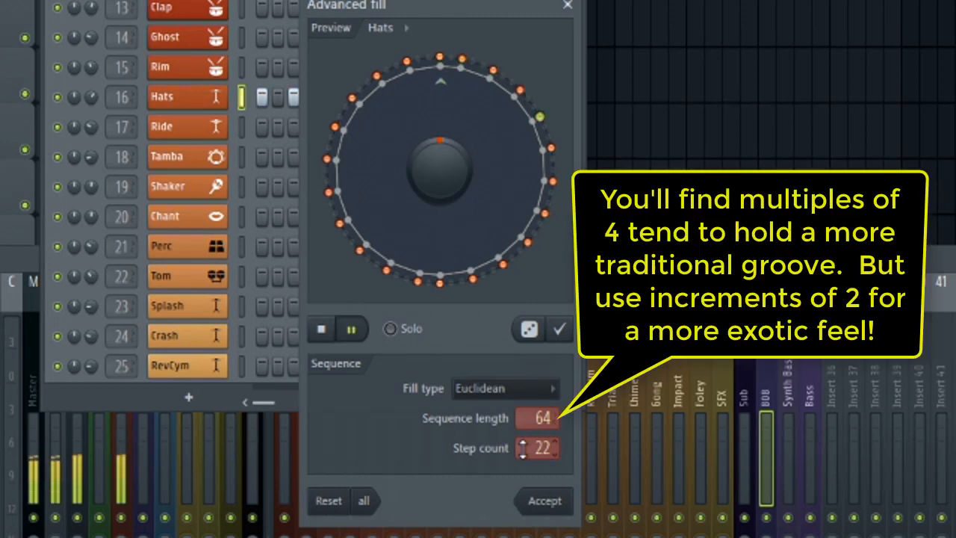
Step: Raise the step count through 22, 24, 26 to 28 hits, auditioning each pattern
left_click_drag(541, 117, 472, 279)
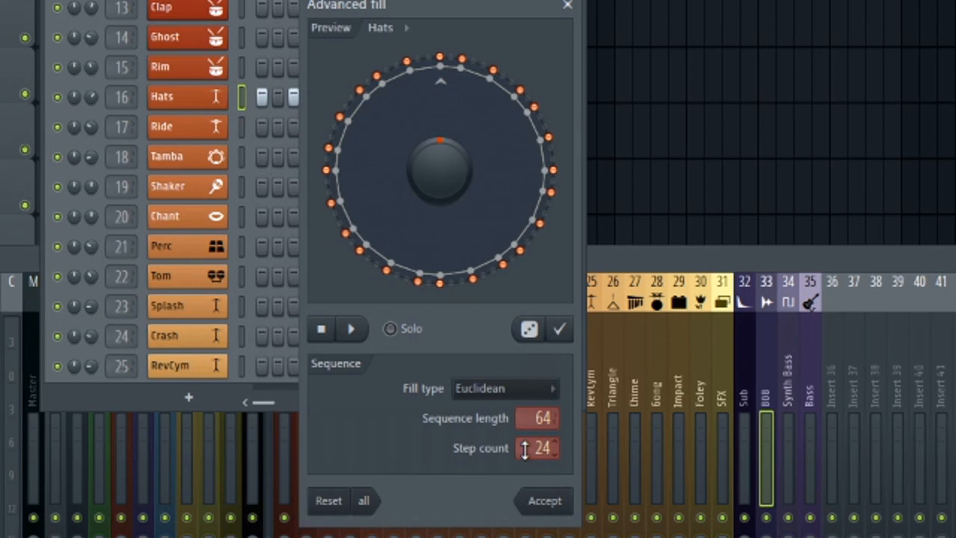
left_click(350, 328)
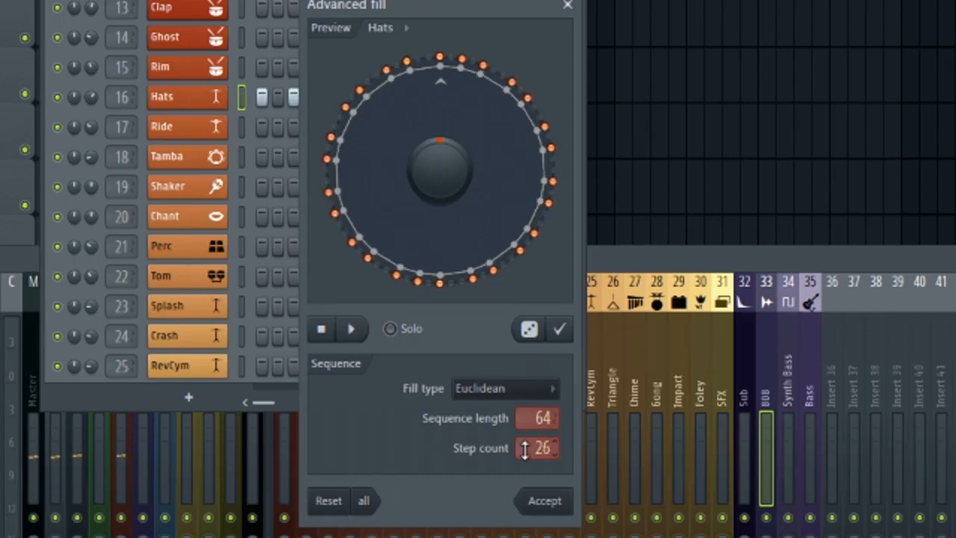
left_click(351, 329)
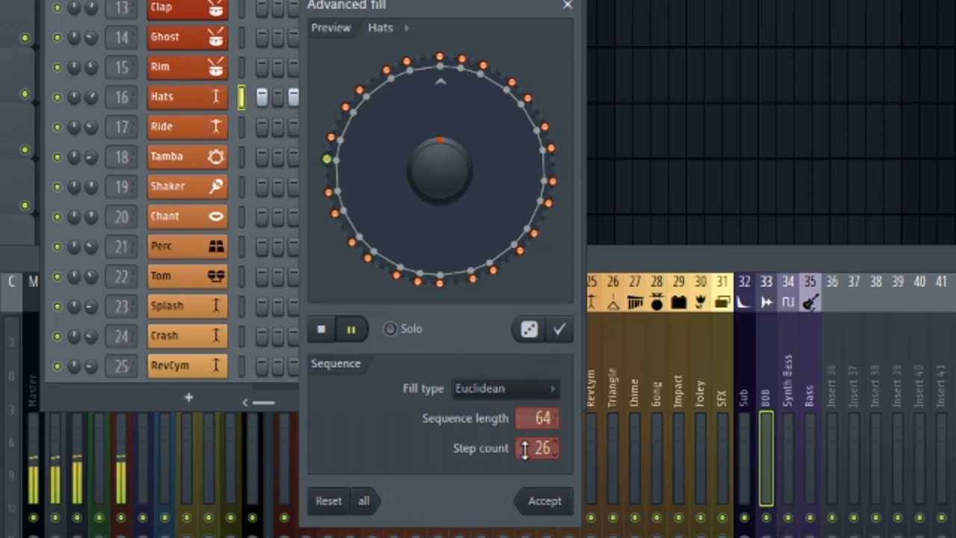
left_click(351, 329)
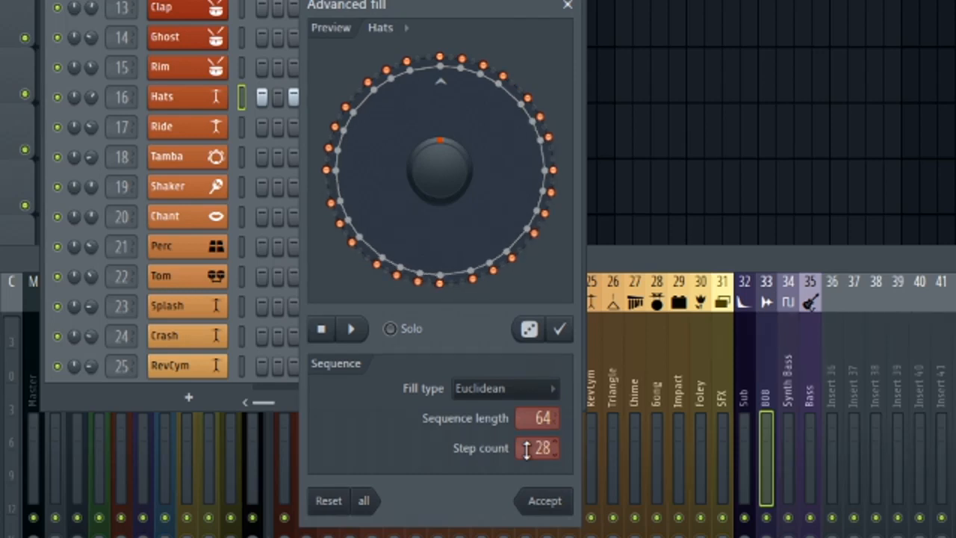
left_click(351, 329)
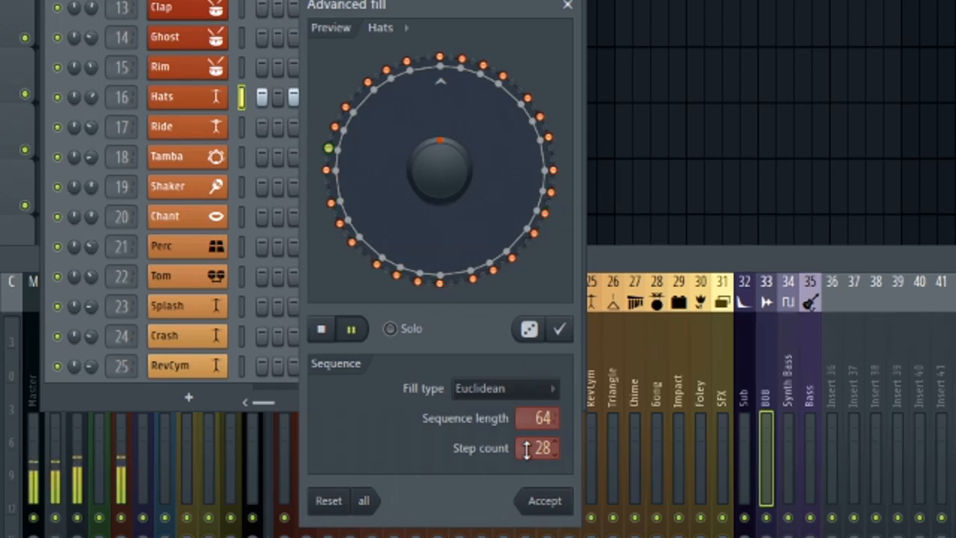
left_click(351, 328)
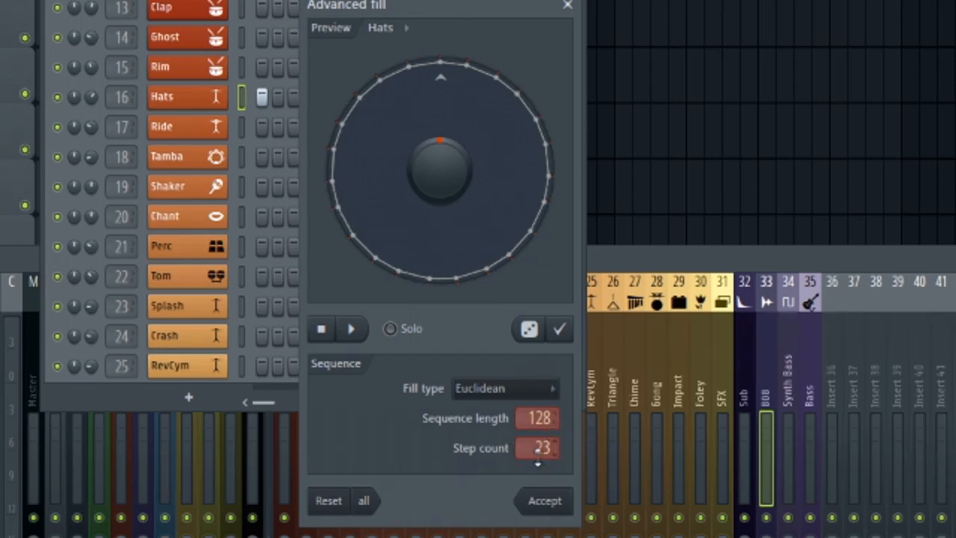
Step: Audition the 128-step Euclidean pattern and raise its step count
left_click(351, 329)
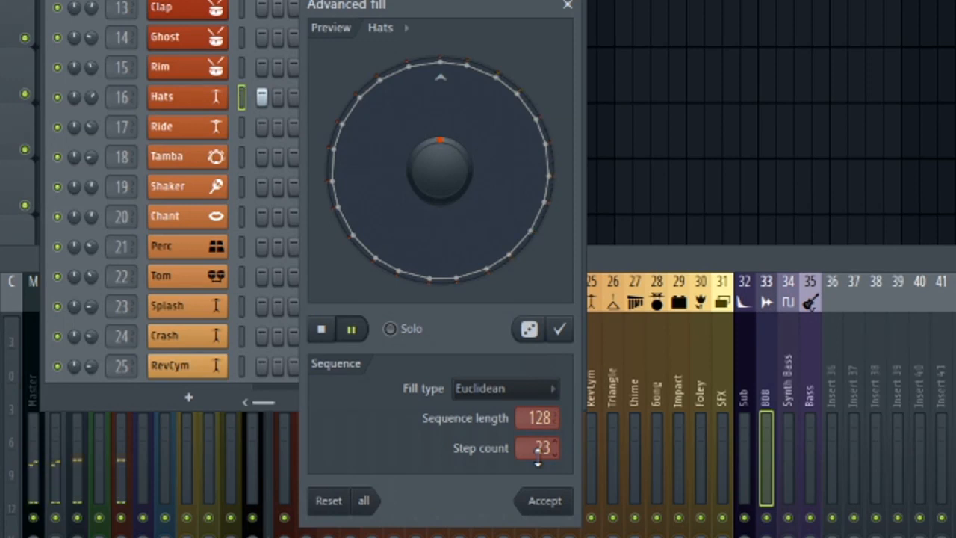
left_click(351, 329)
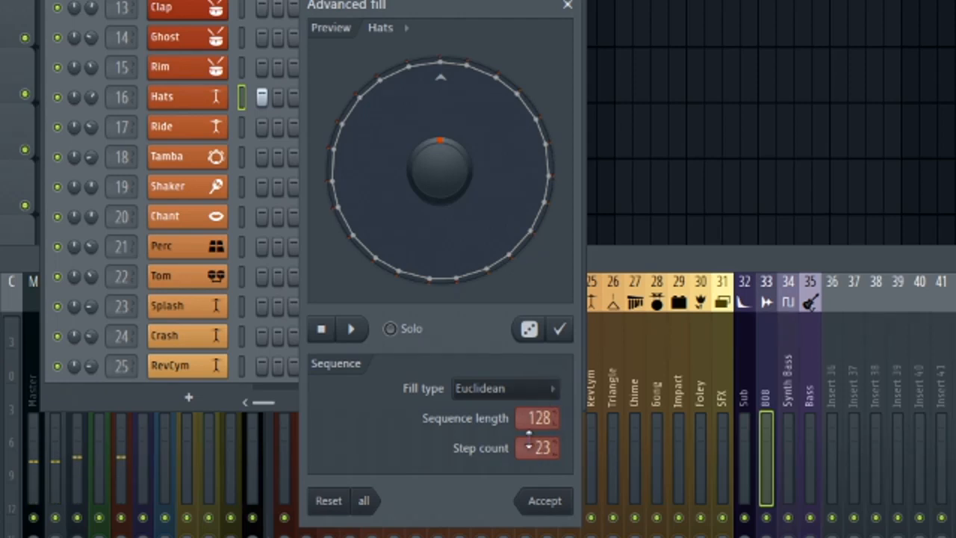
mouse_move(534, 452)
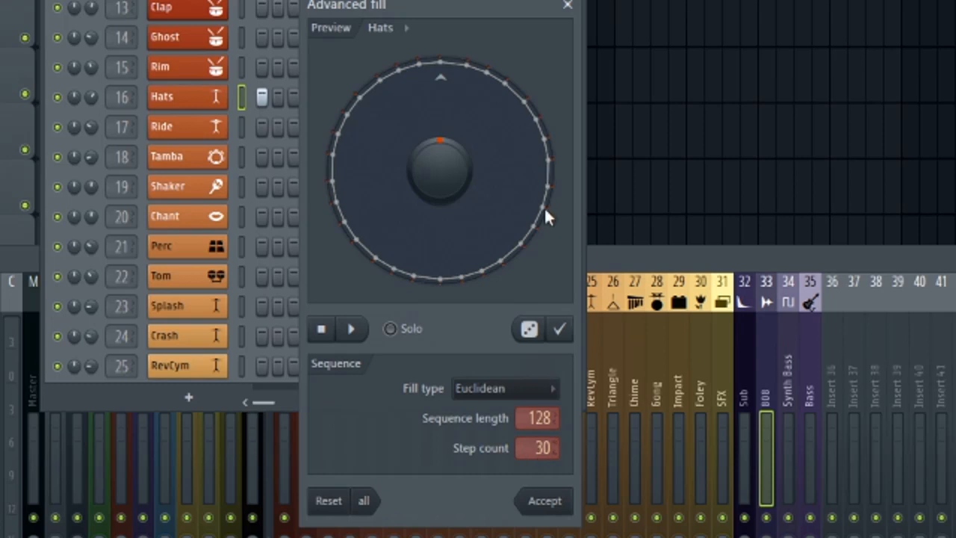
left_click(352, 328)
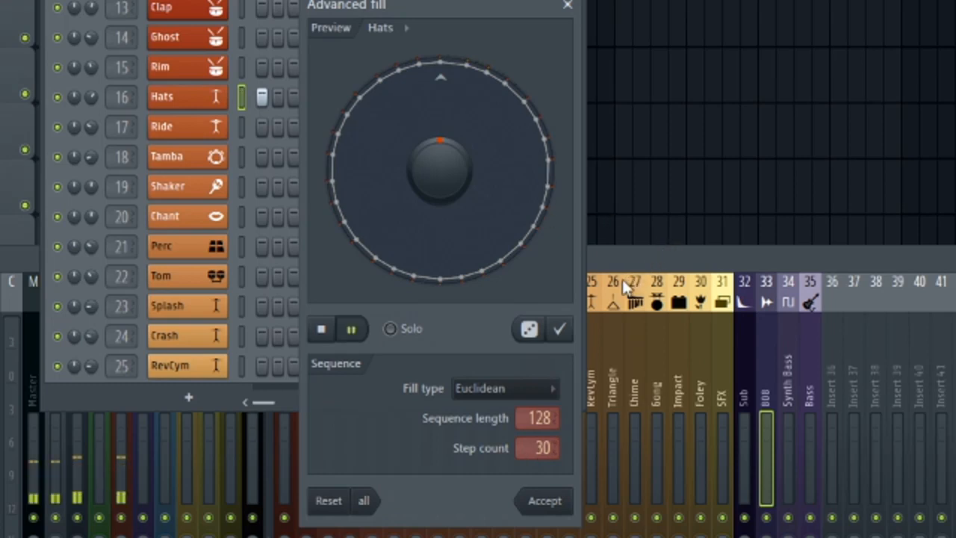
mouse_move(603, 306)
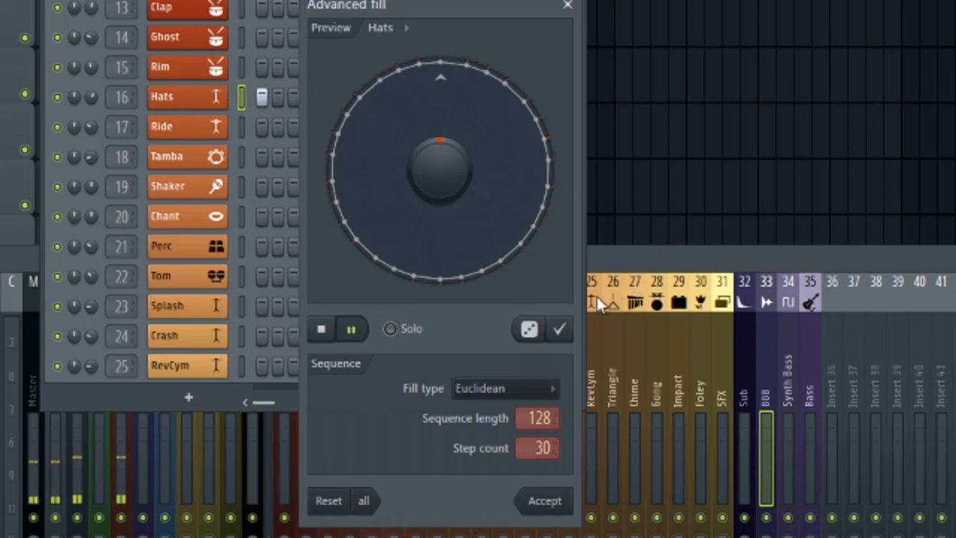
left_click(351, 328)
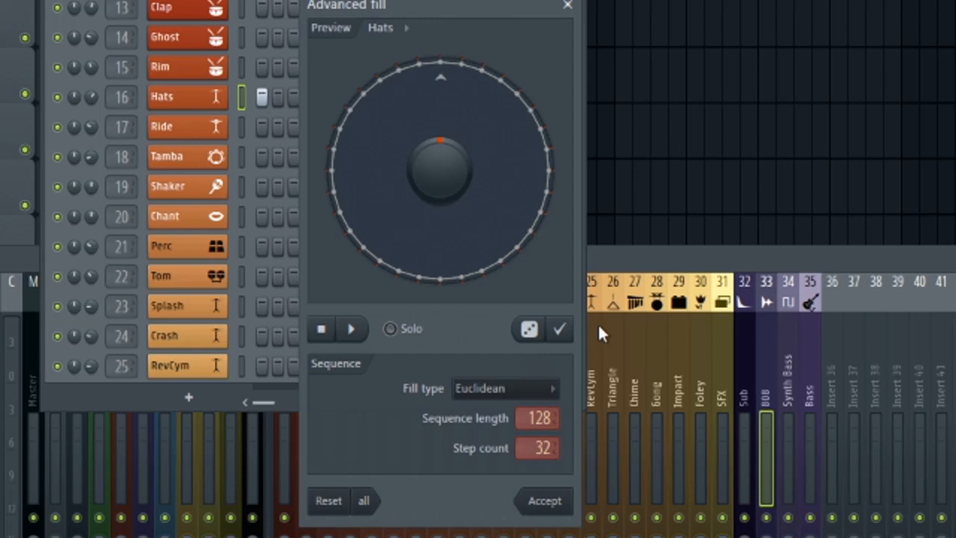
mouse_move(615, 445)
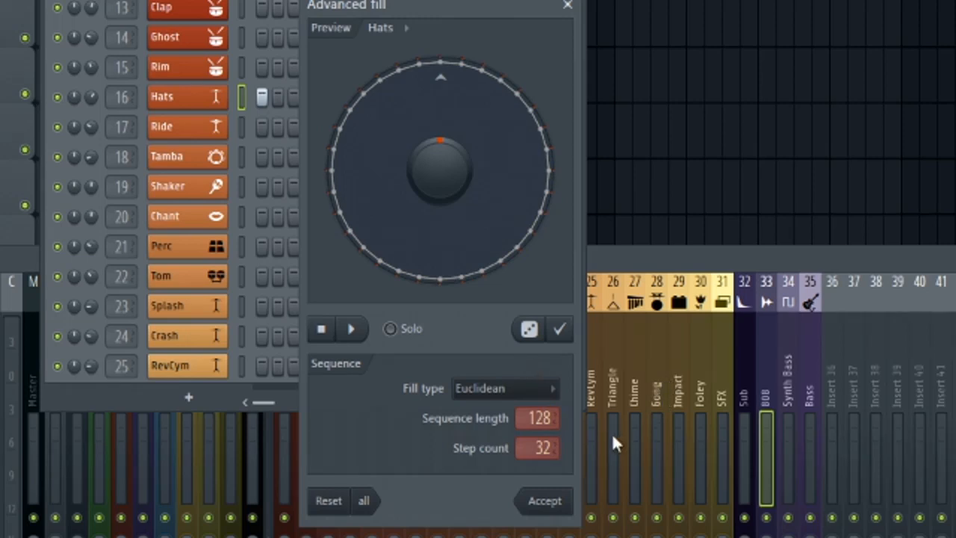
Step: Raise the step count to 56 hits and preview the denser hat rhythm
left_click(351, 329)
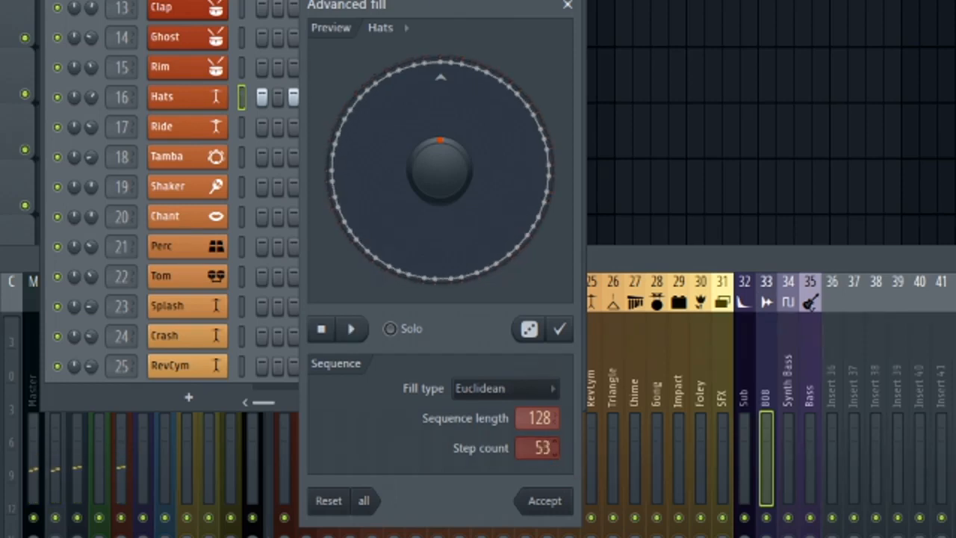
left_click(351, 329)
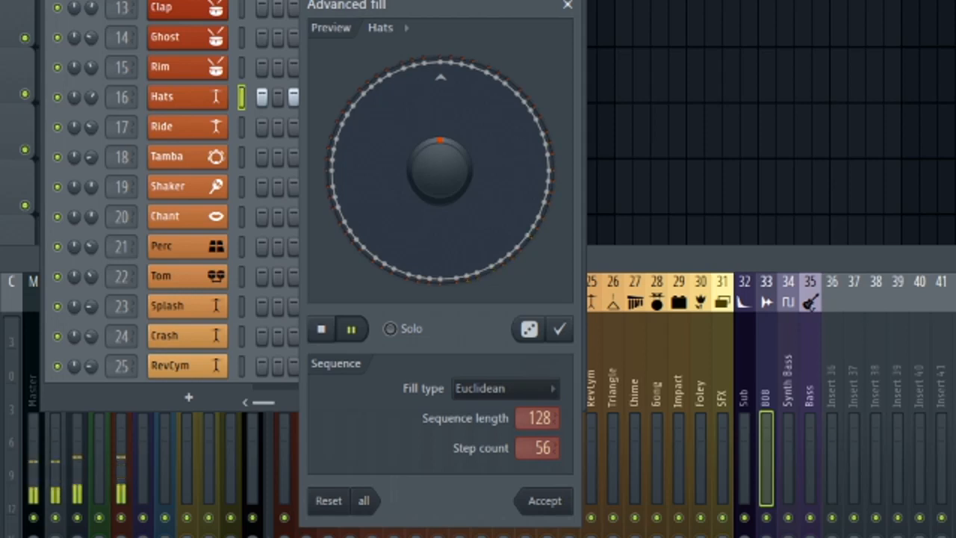
left_click(351, 329)
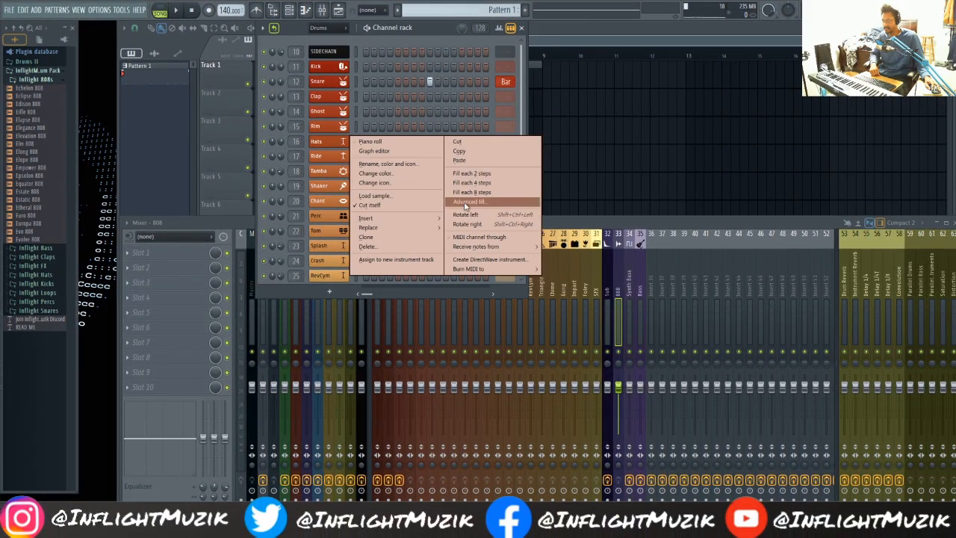
Step: Apply a Fill every pattern with interval 2 over 128 steps to the Hats channel
left_click(469, 202)
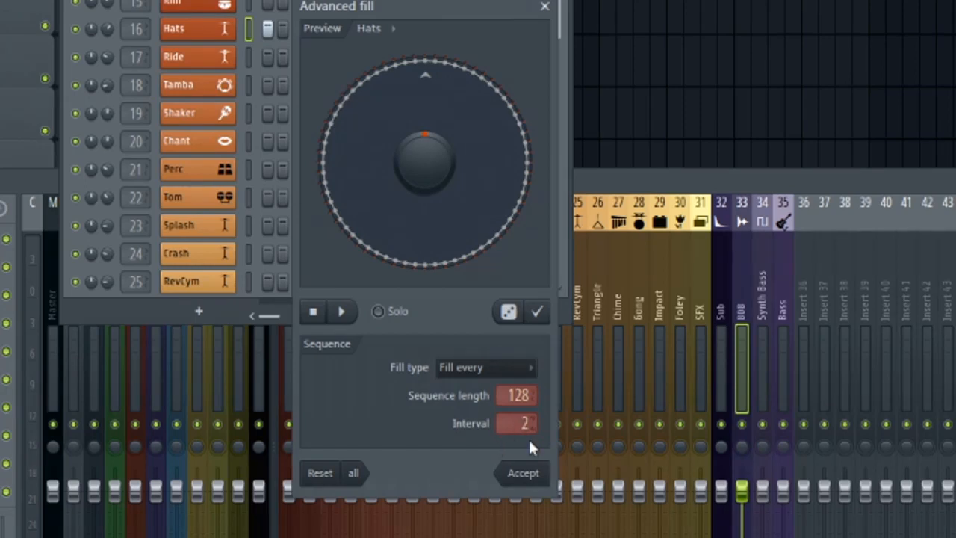
mouse_move(470, 285)
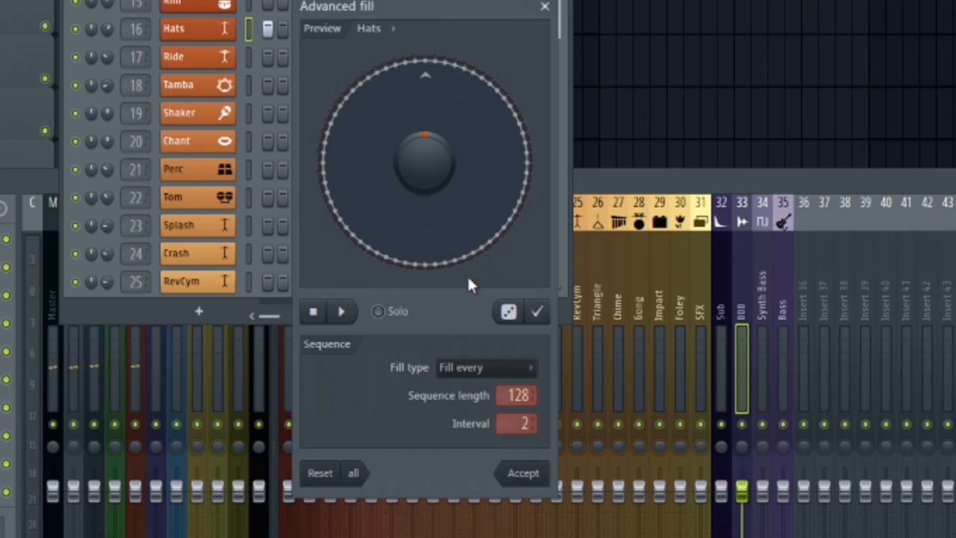
mouse_move(589, 275)
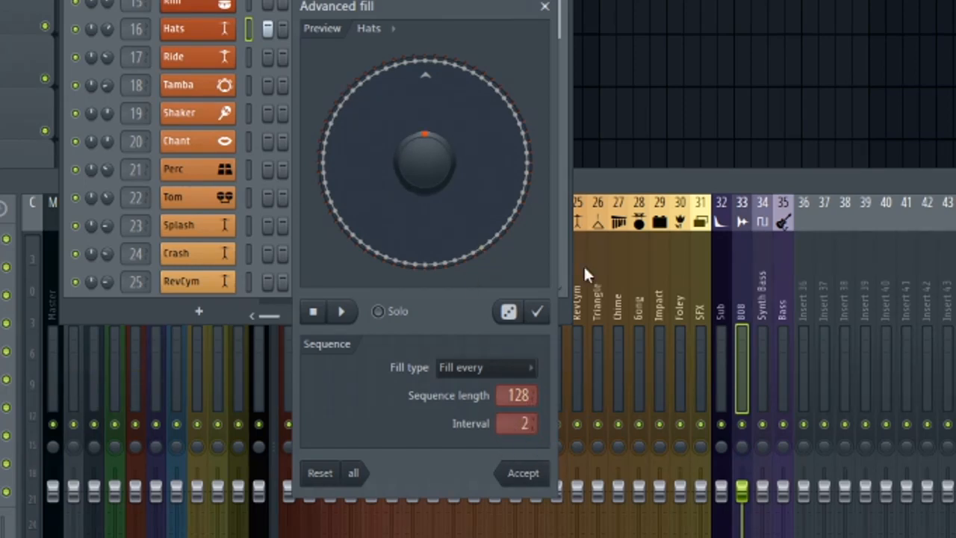
left_click(341, 312)
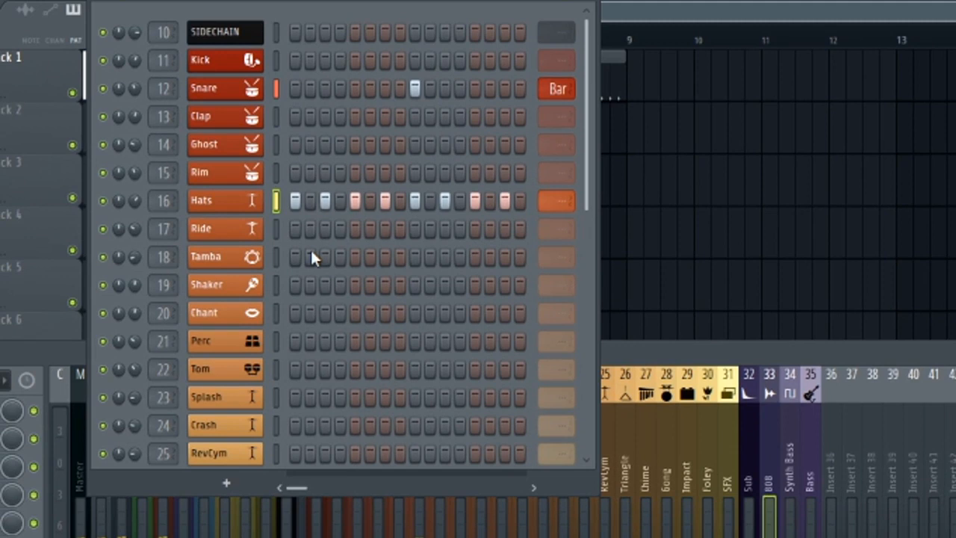
Step: Fill steps onto the Tamba, Shaker and Perc rows via Advanced fill, adding a Perc #2 clone
right_click(206, 257)
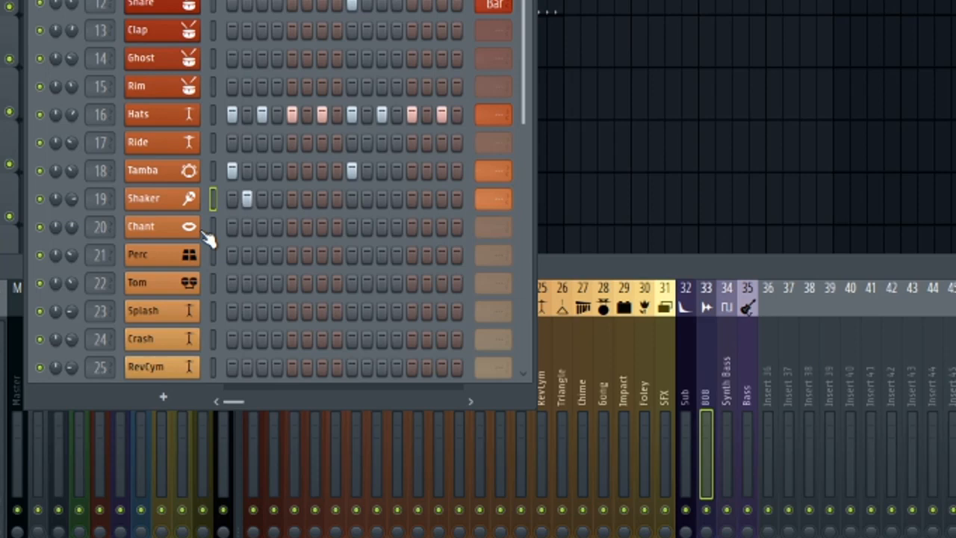
left_click(291, 197)
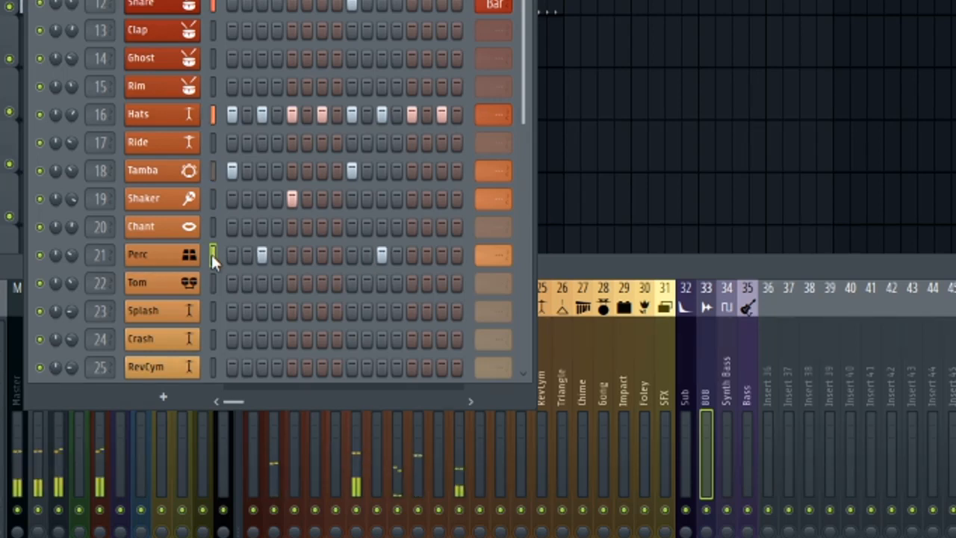
right_click(137, 254)
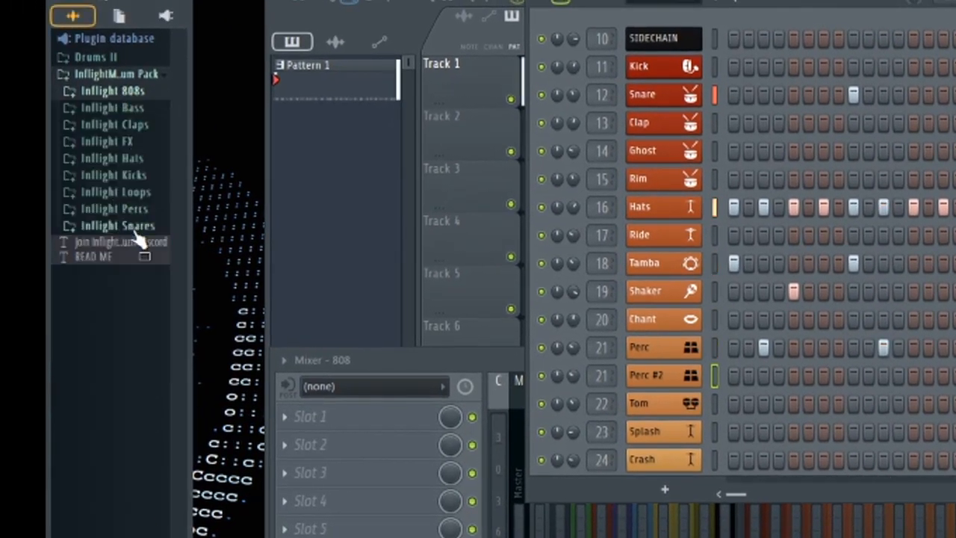
Step: Expand the Inflight Percs folder to choose a sample for Perc #2
left_click(114, 209)
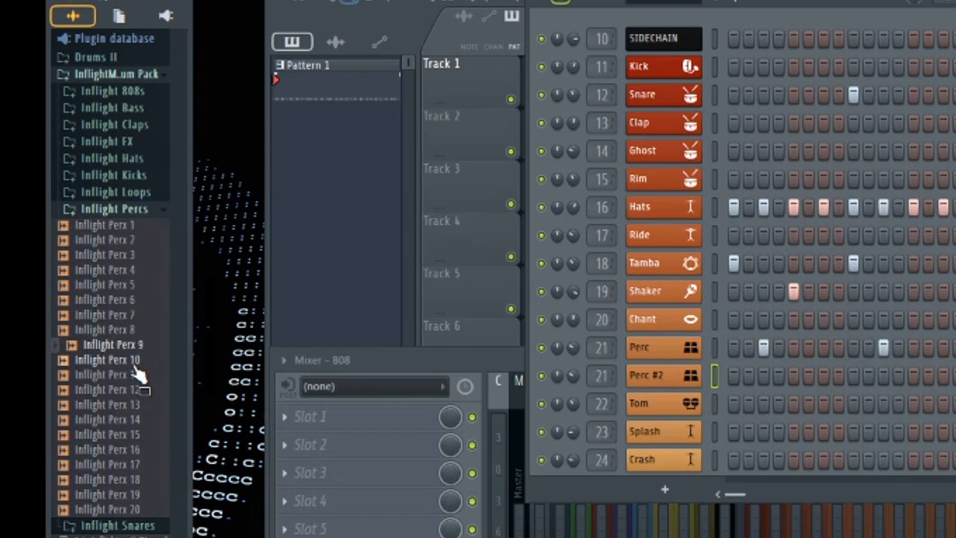
mouse_move(127, 325)
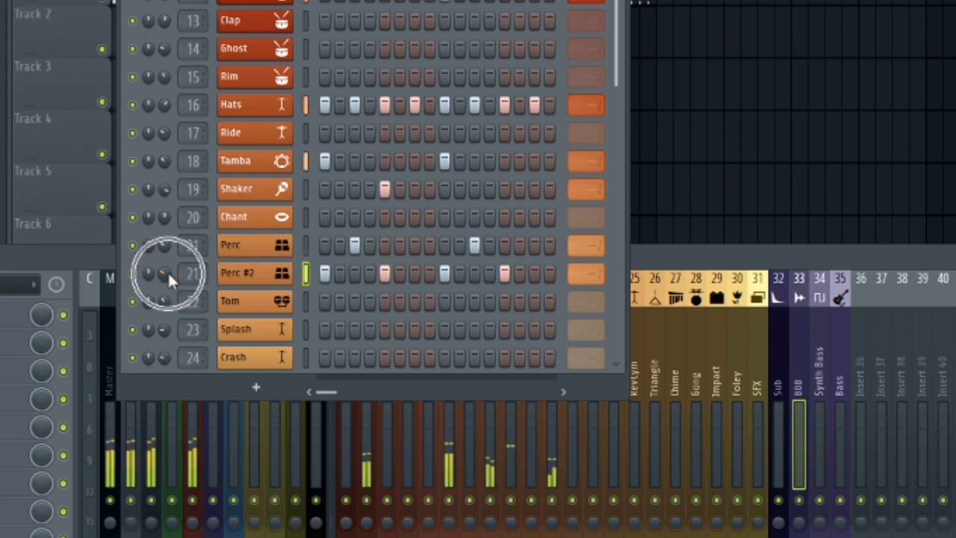
Step: Clone the Hats channel to create Hats #2
right_click(239, 272)
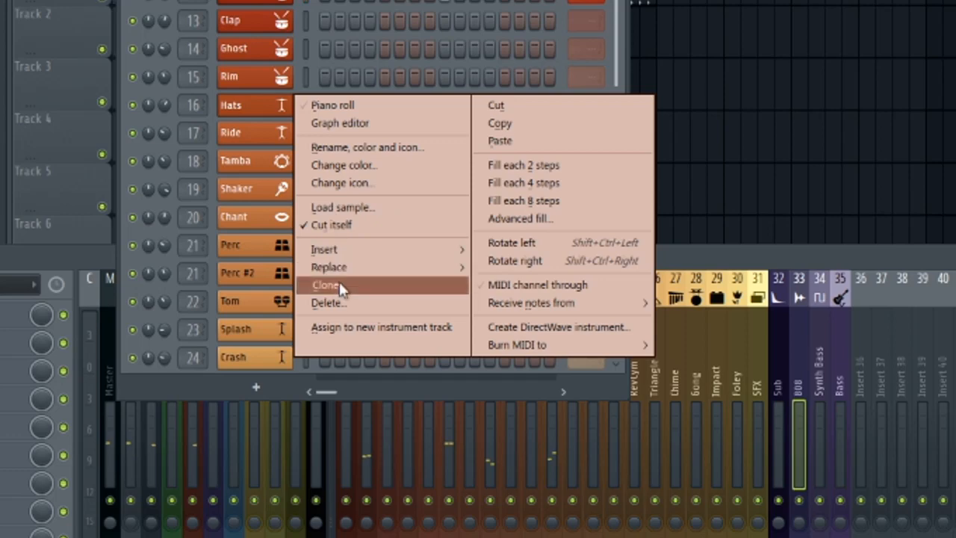
left_click(325, 284)
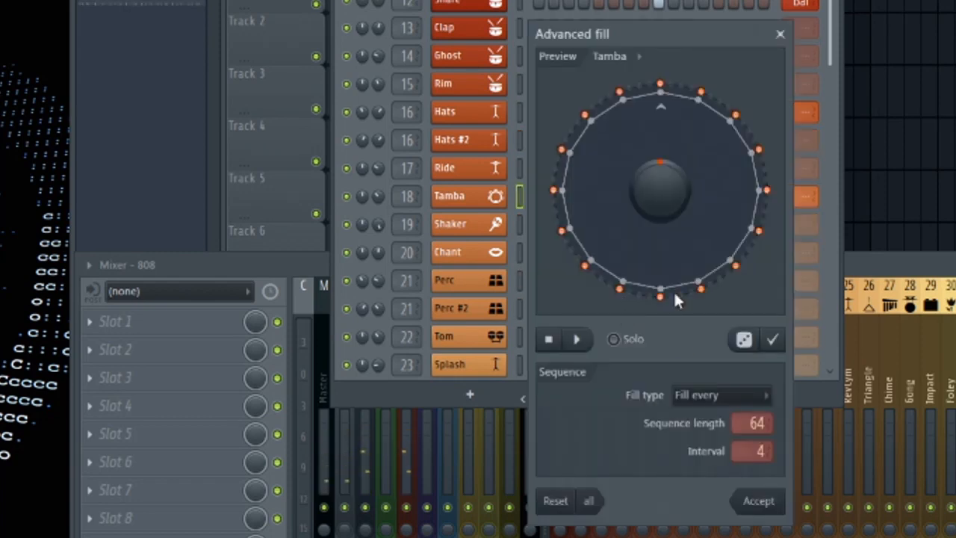
mouse_move(586, 347)
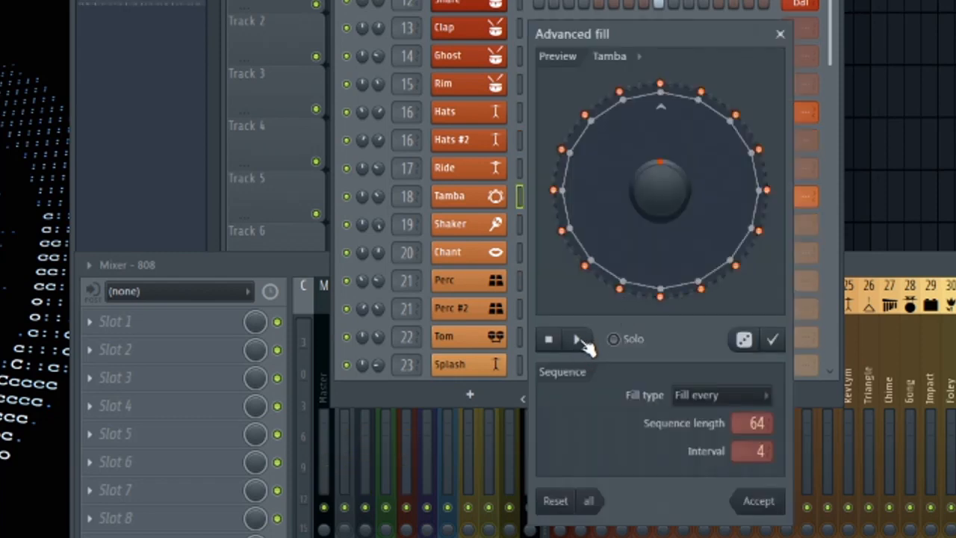
Step: Preview the Tamba fill and change its fill type to Euclidean
left_click(577, 338)
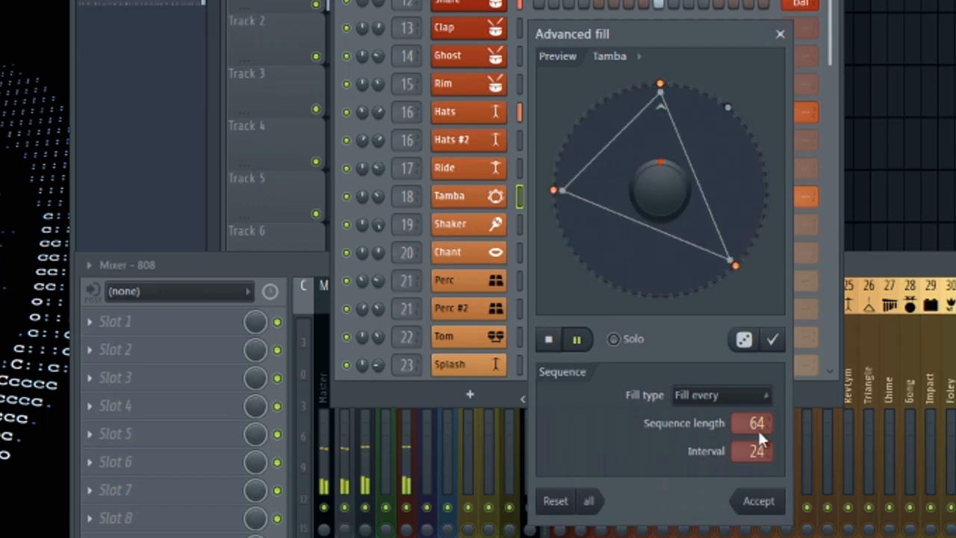
left_click(720, 394)
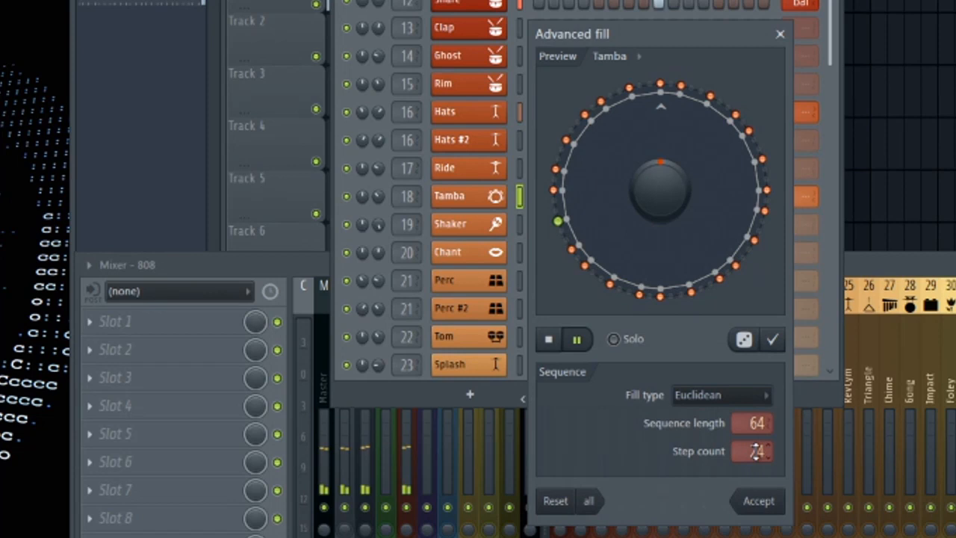
scroll("up", 3)
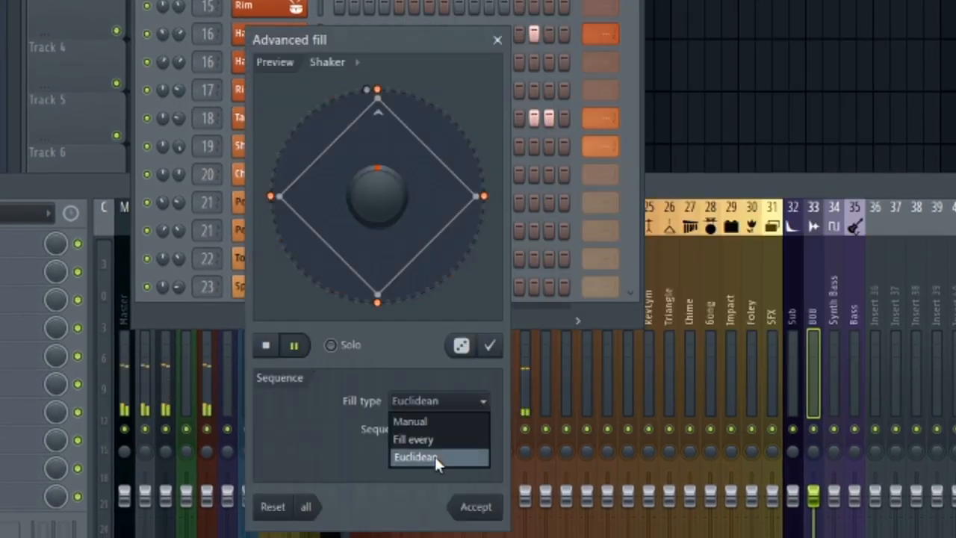
Step: Set the Shaker to a fill-every-4 over 64 steps, then choose Euclidean for Perc #2
left_click(415, 457)
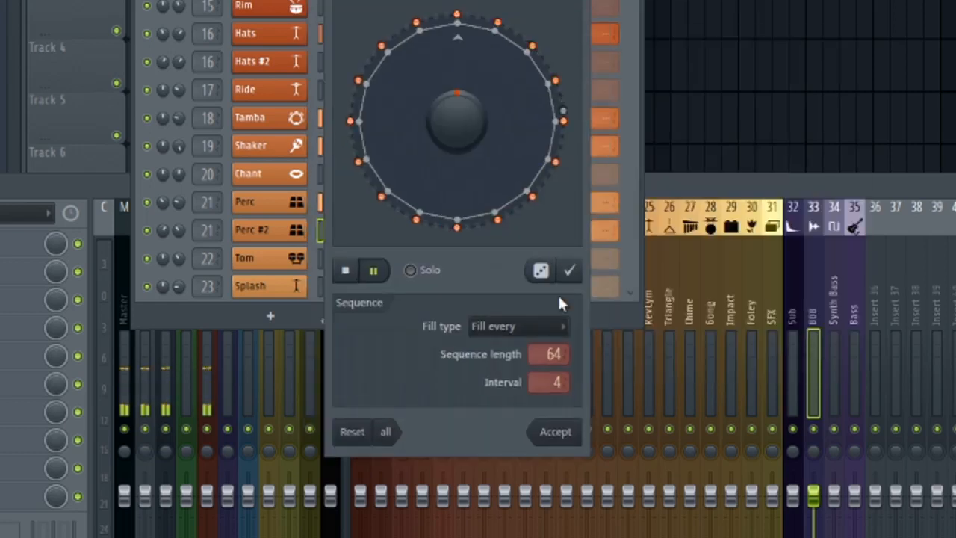
left_click(517, 326)
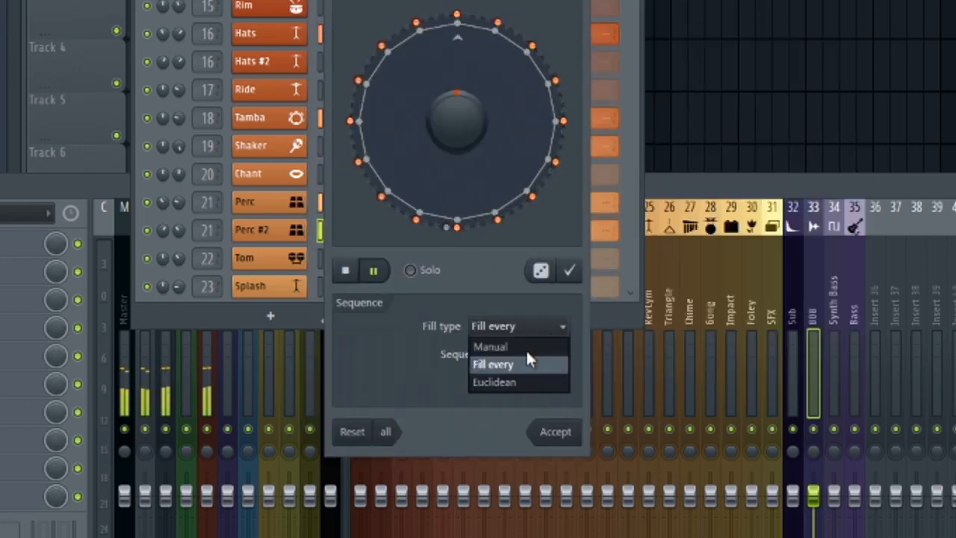
left_click(493, 382)
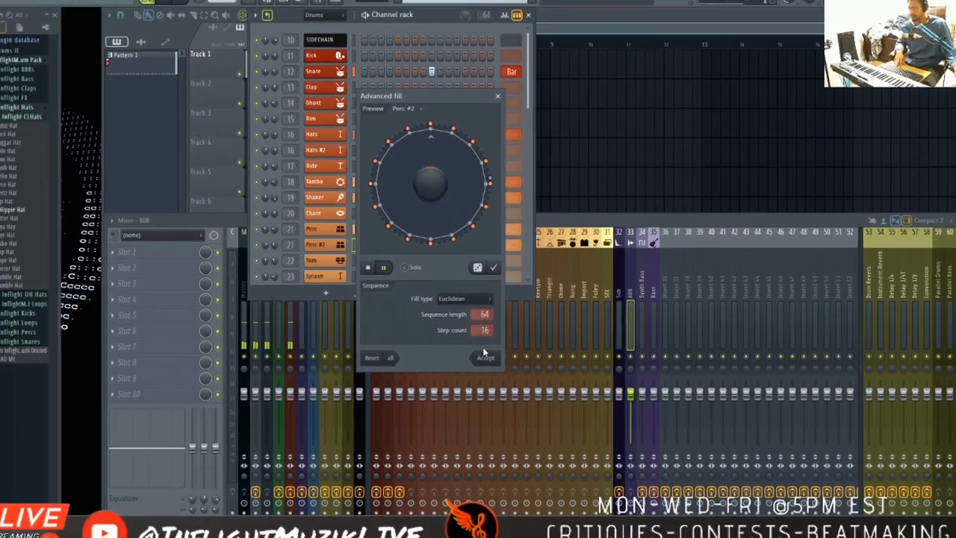
Step: Accept the 16-hit Euclidean fill for Perc #2 and review the rack patterns
left_click(485, 357)
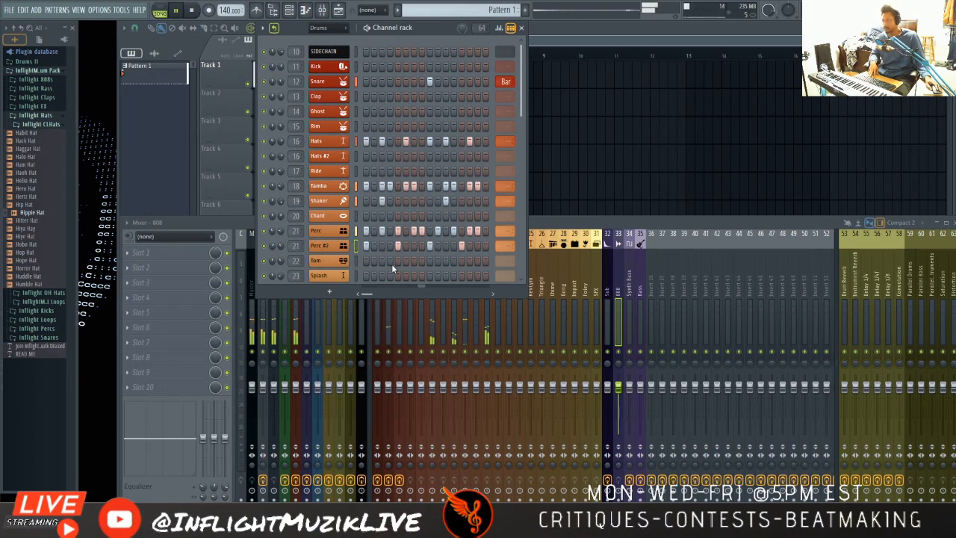
scroll("down", 3)
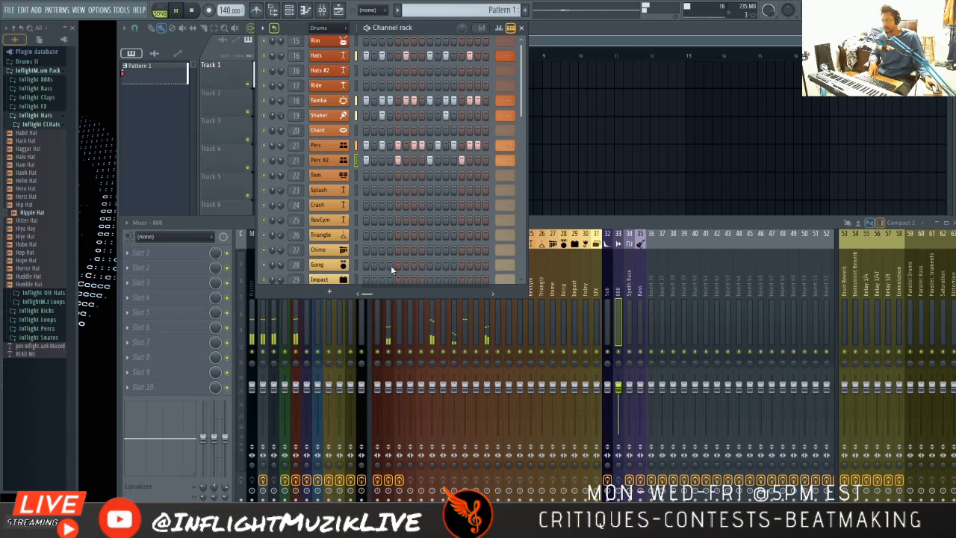
scroll("up", 3)
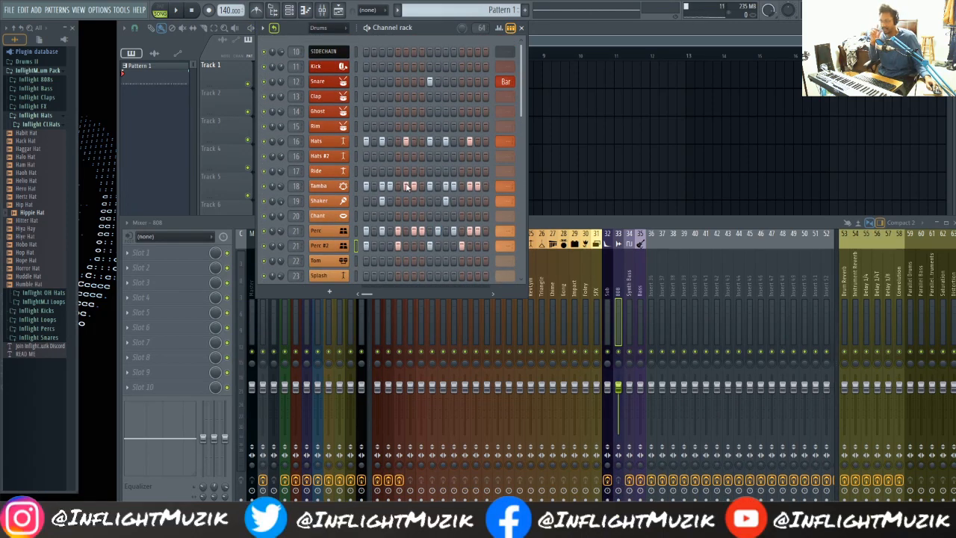
mouse_move(417, 152)
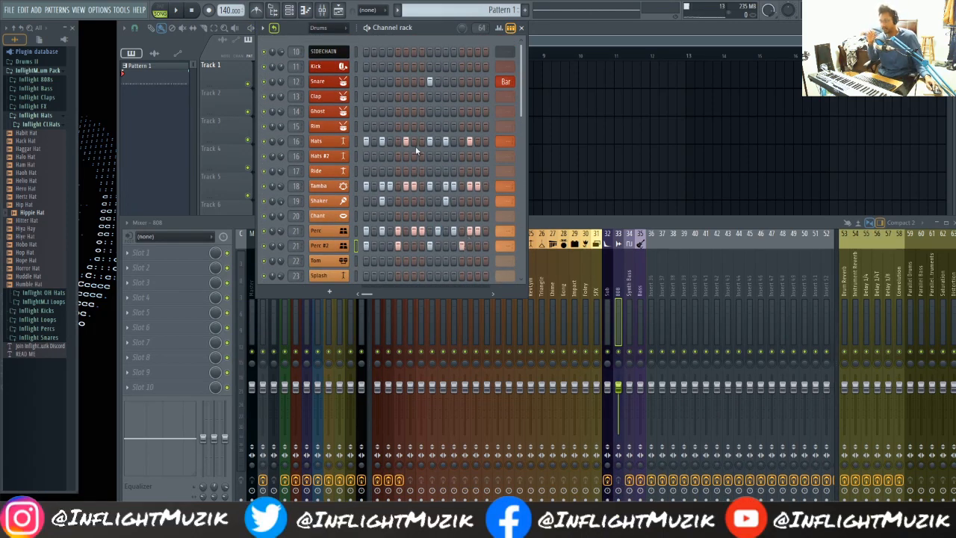